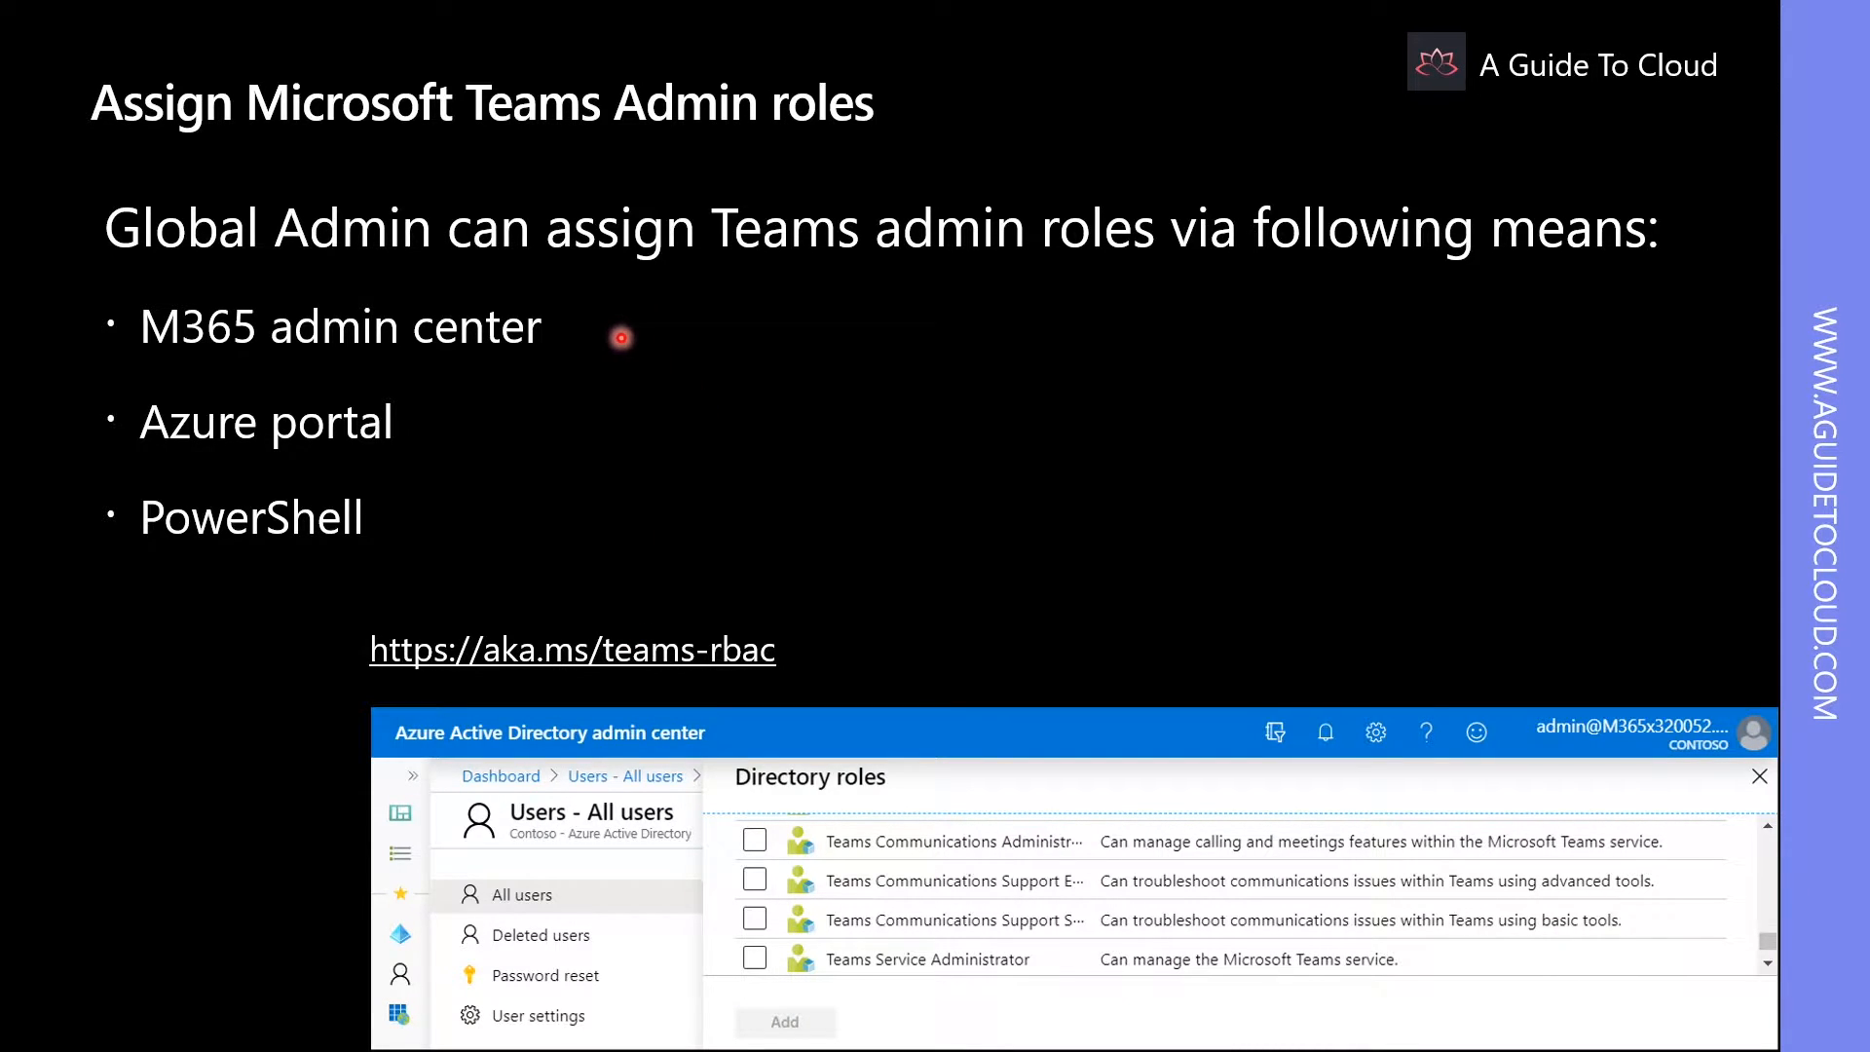
mouse_move(592, 399)
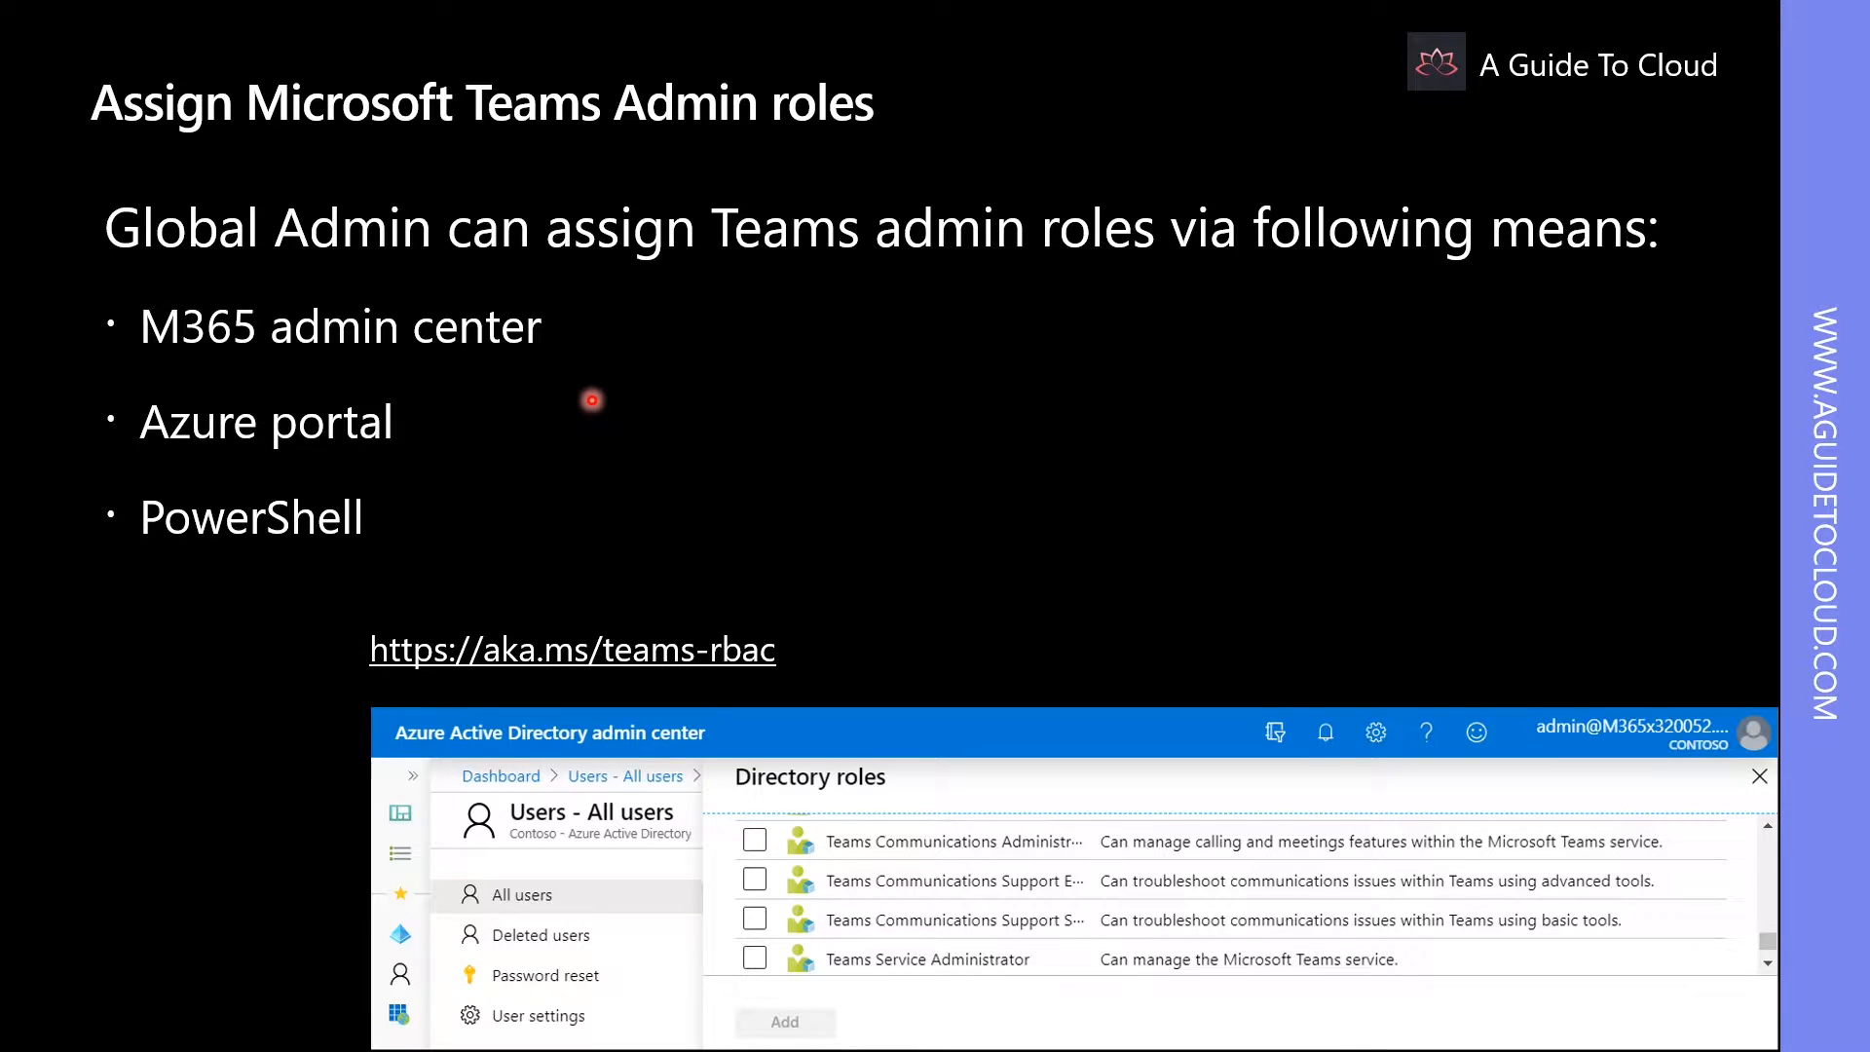
mouse_move(602, 367)
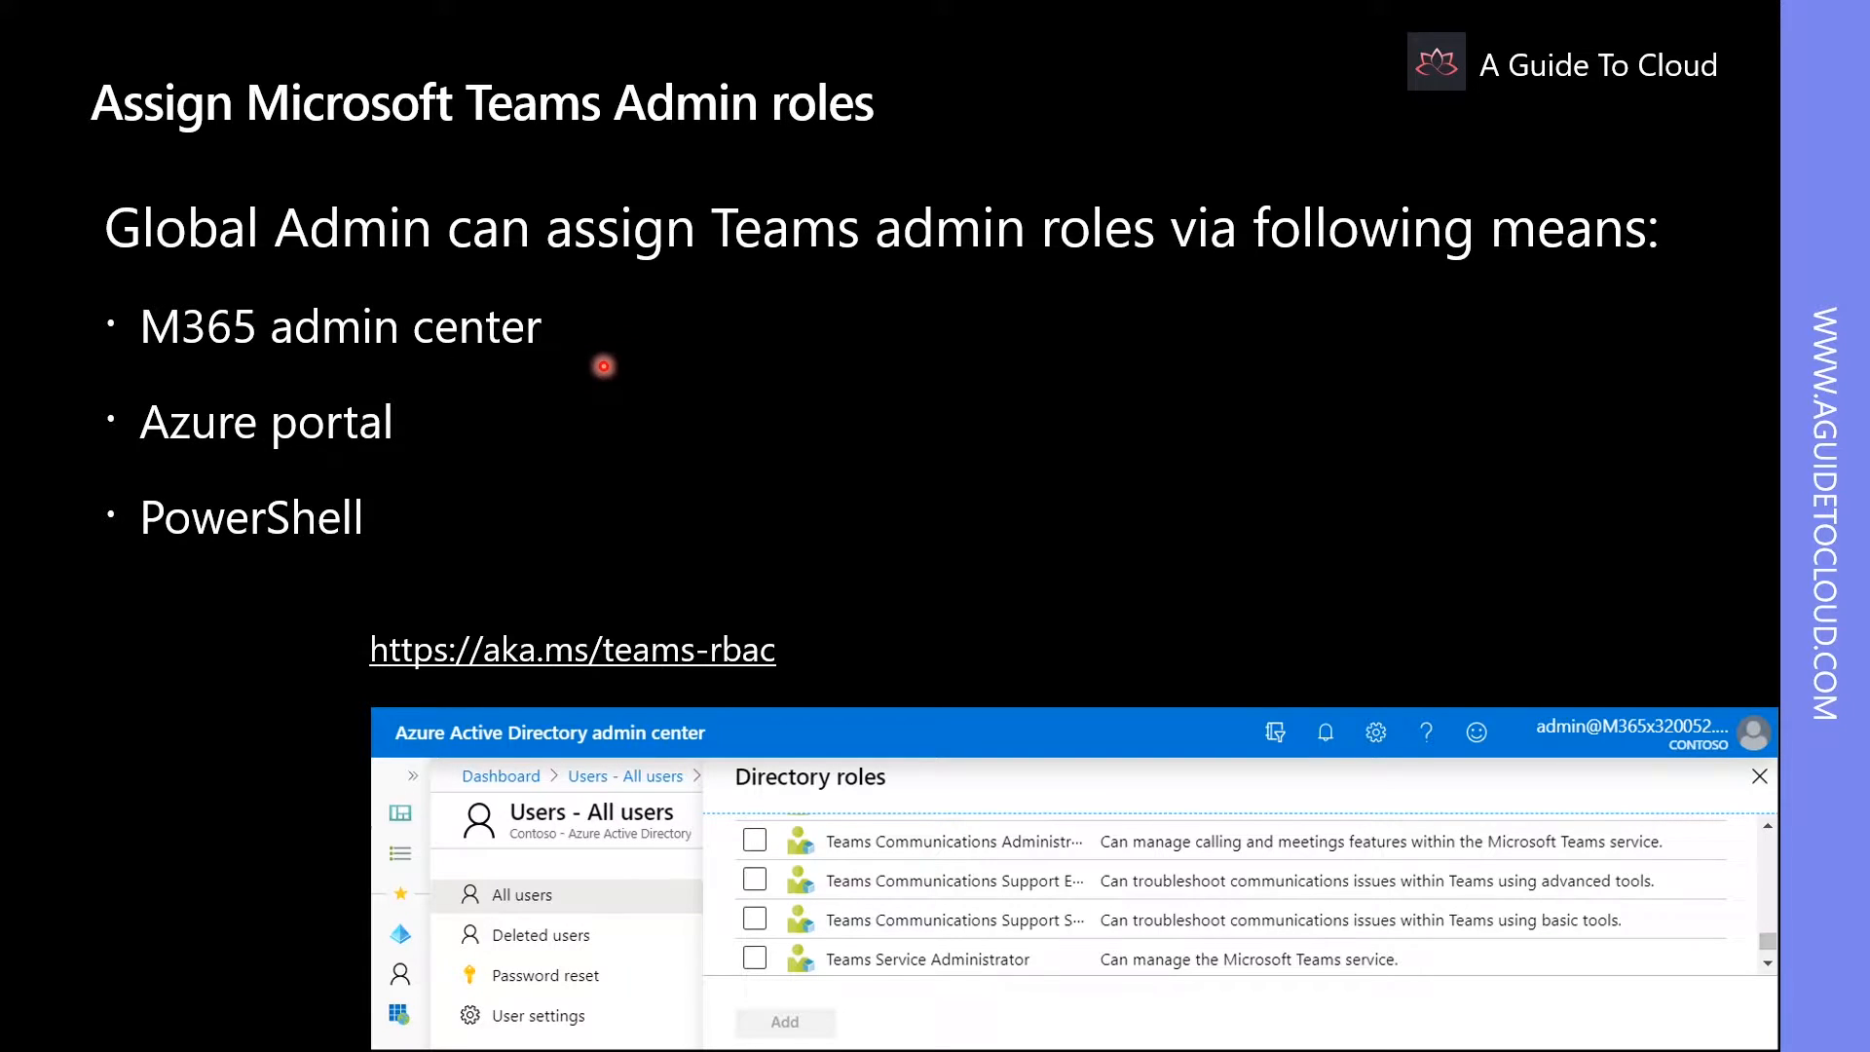
mouse_move(352, 582)
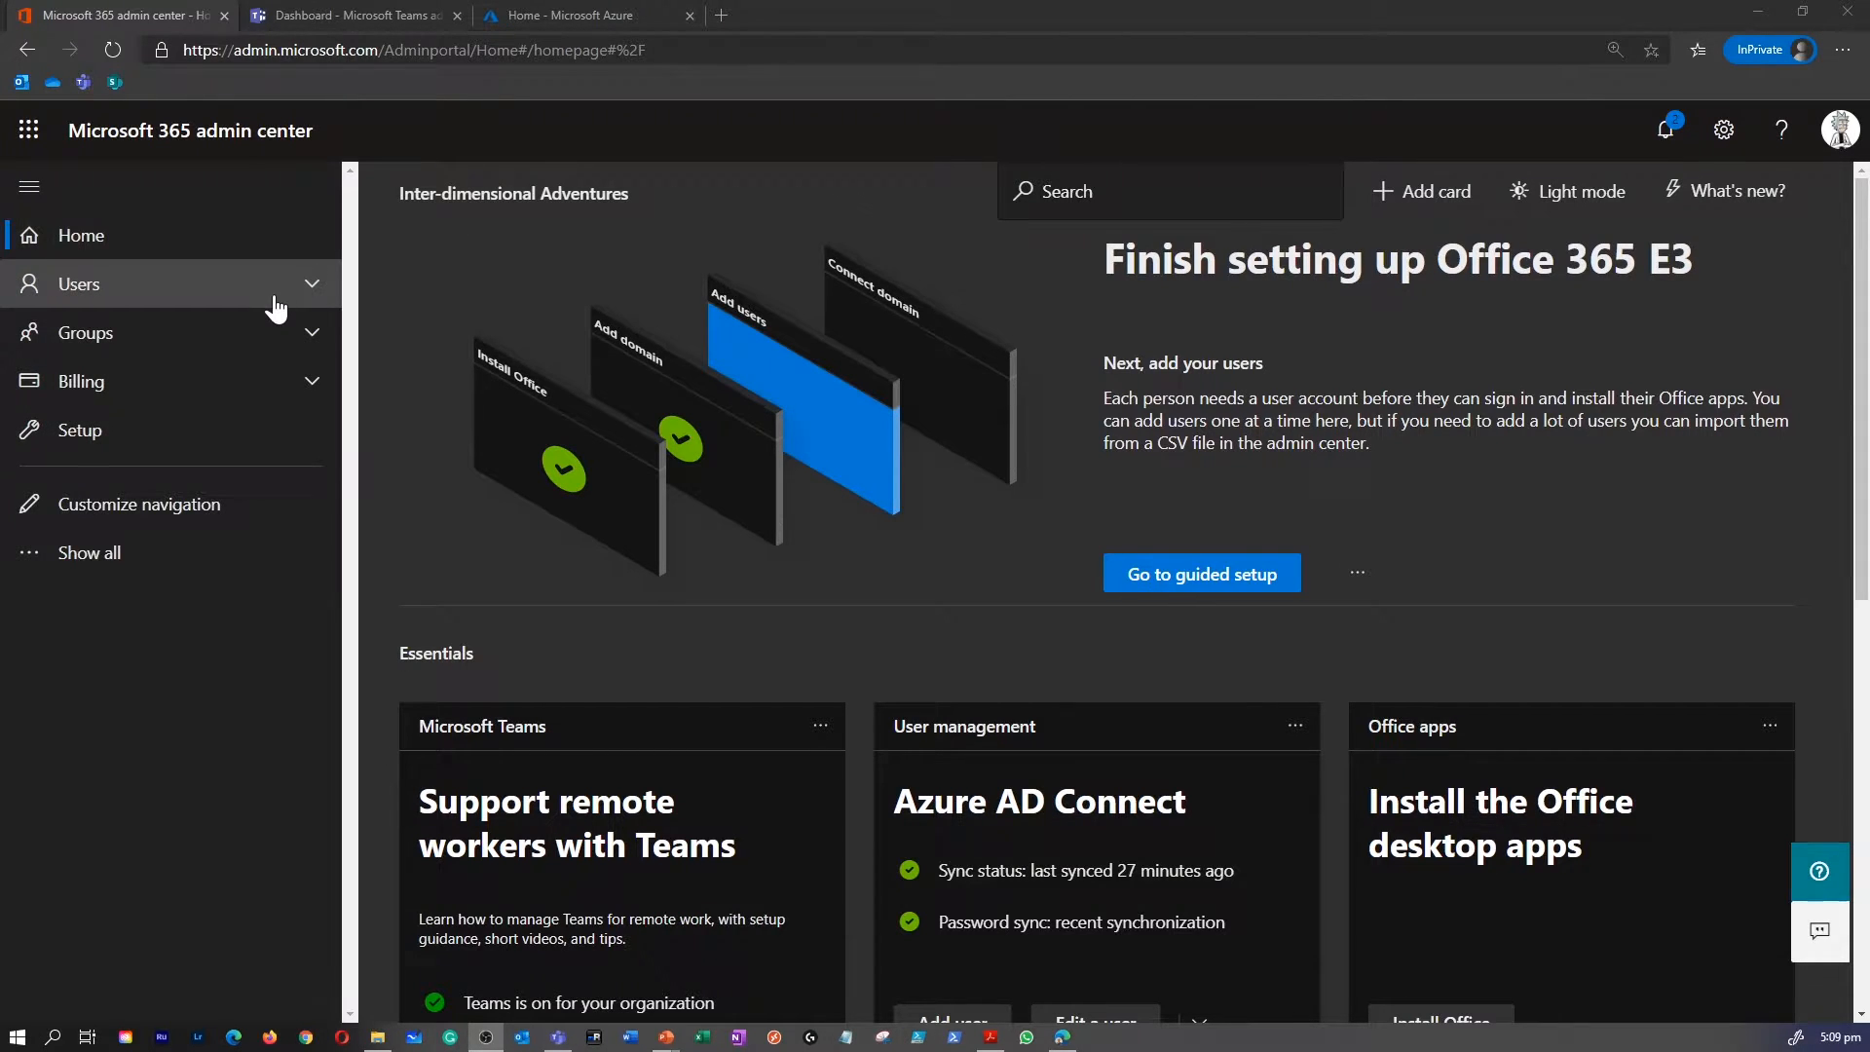
Step: Show the Active users list under Users in the left navigation
left_click(78, 282)
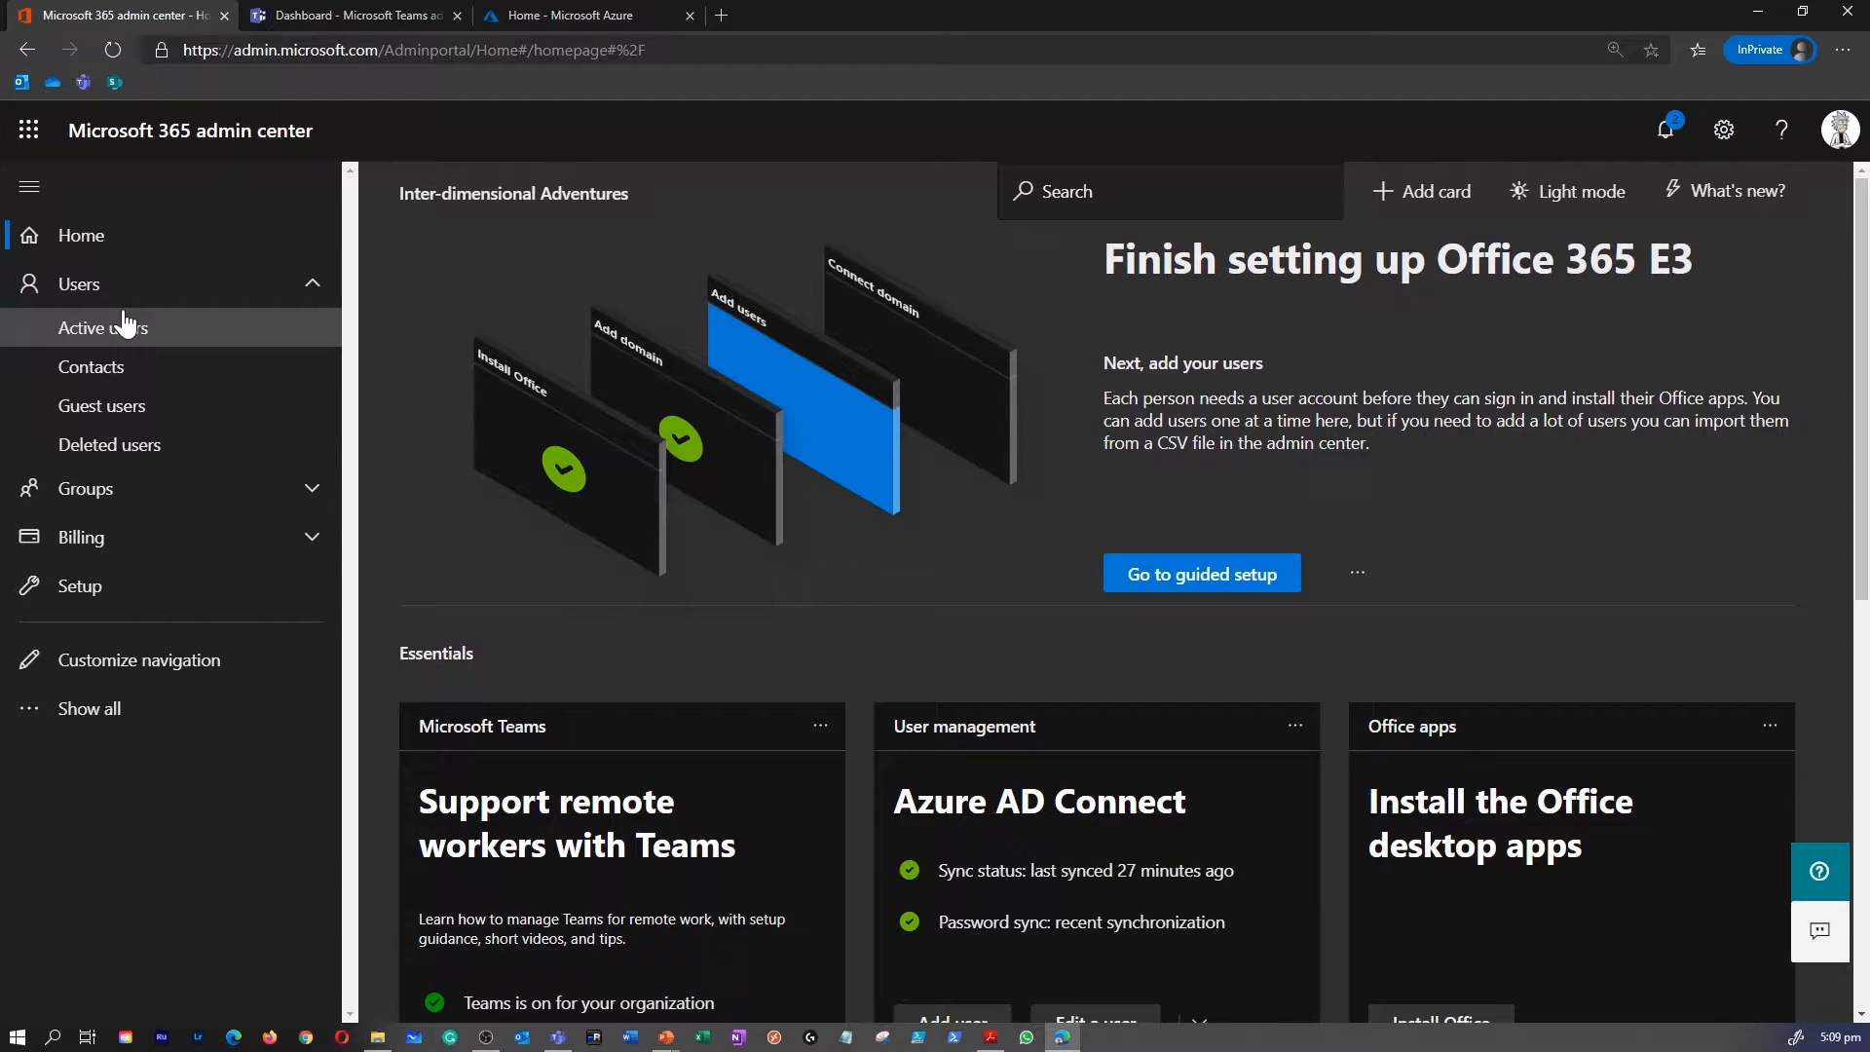
left_click(103, 327)
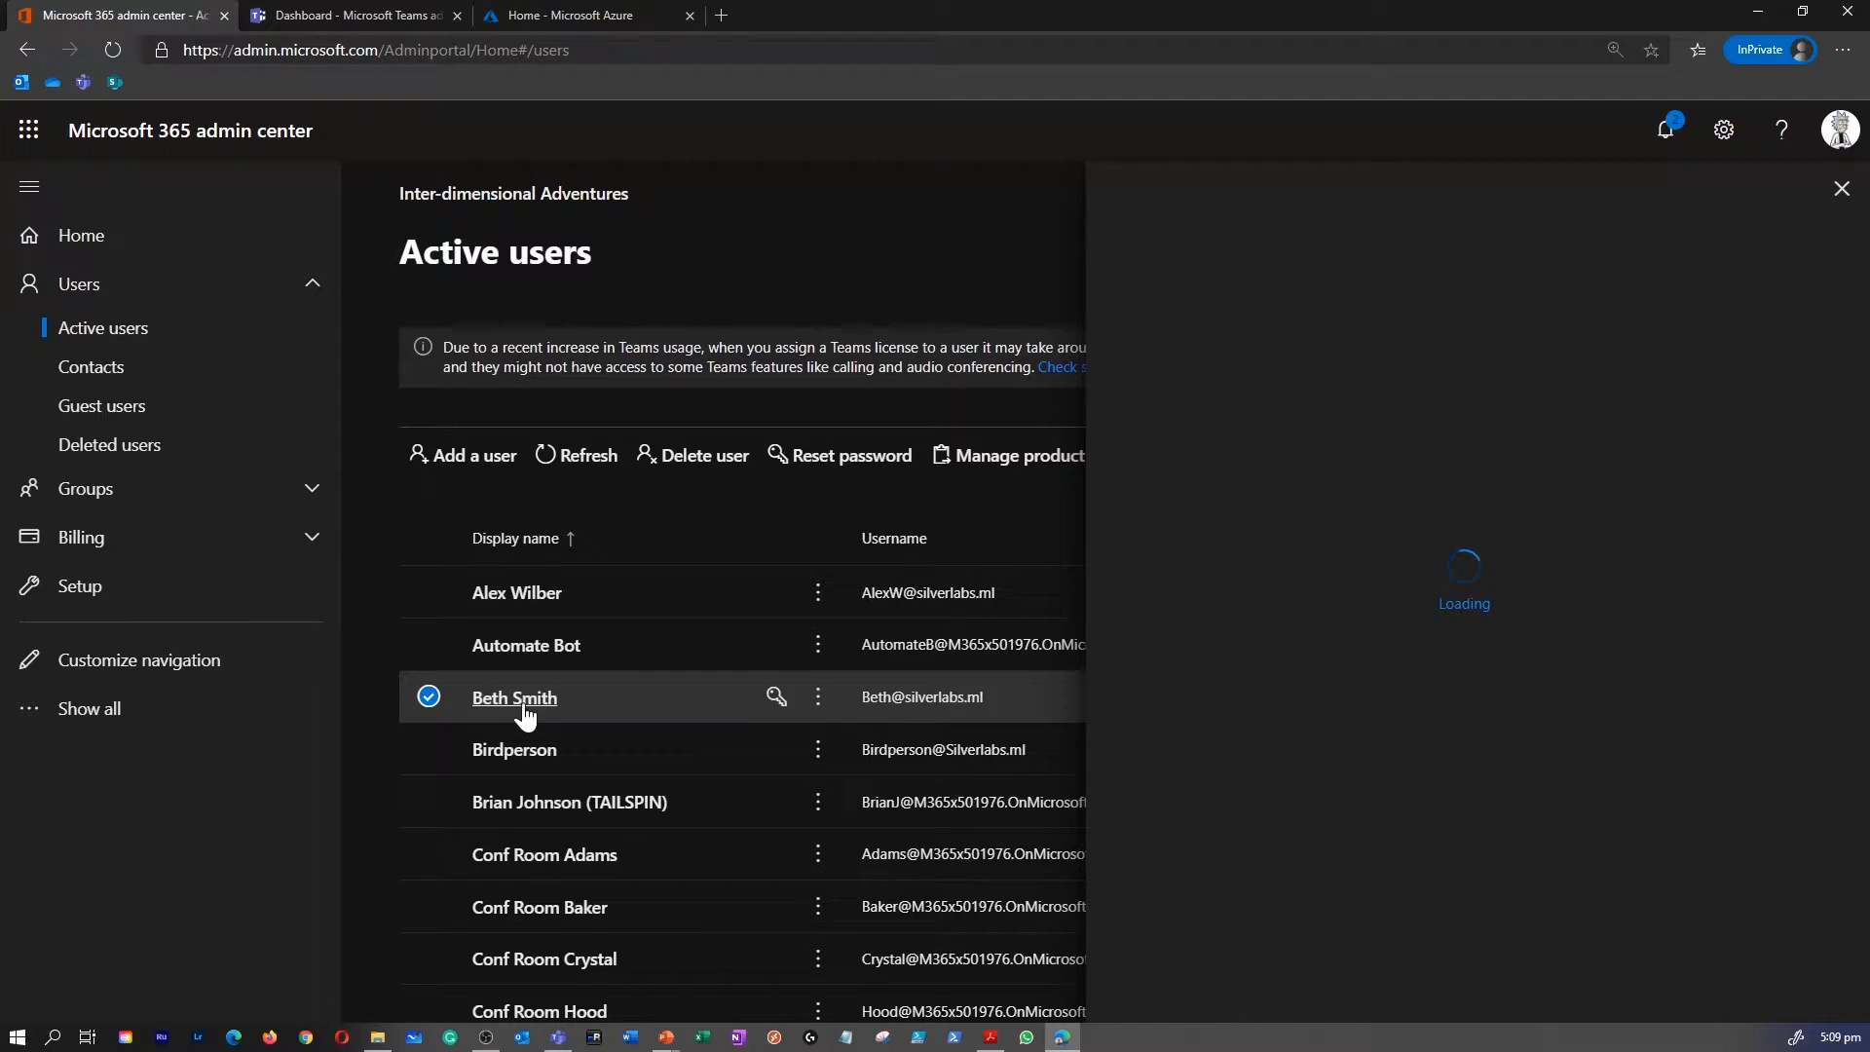
left_click(514, 698)
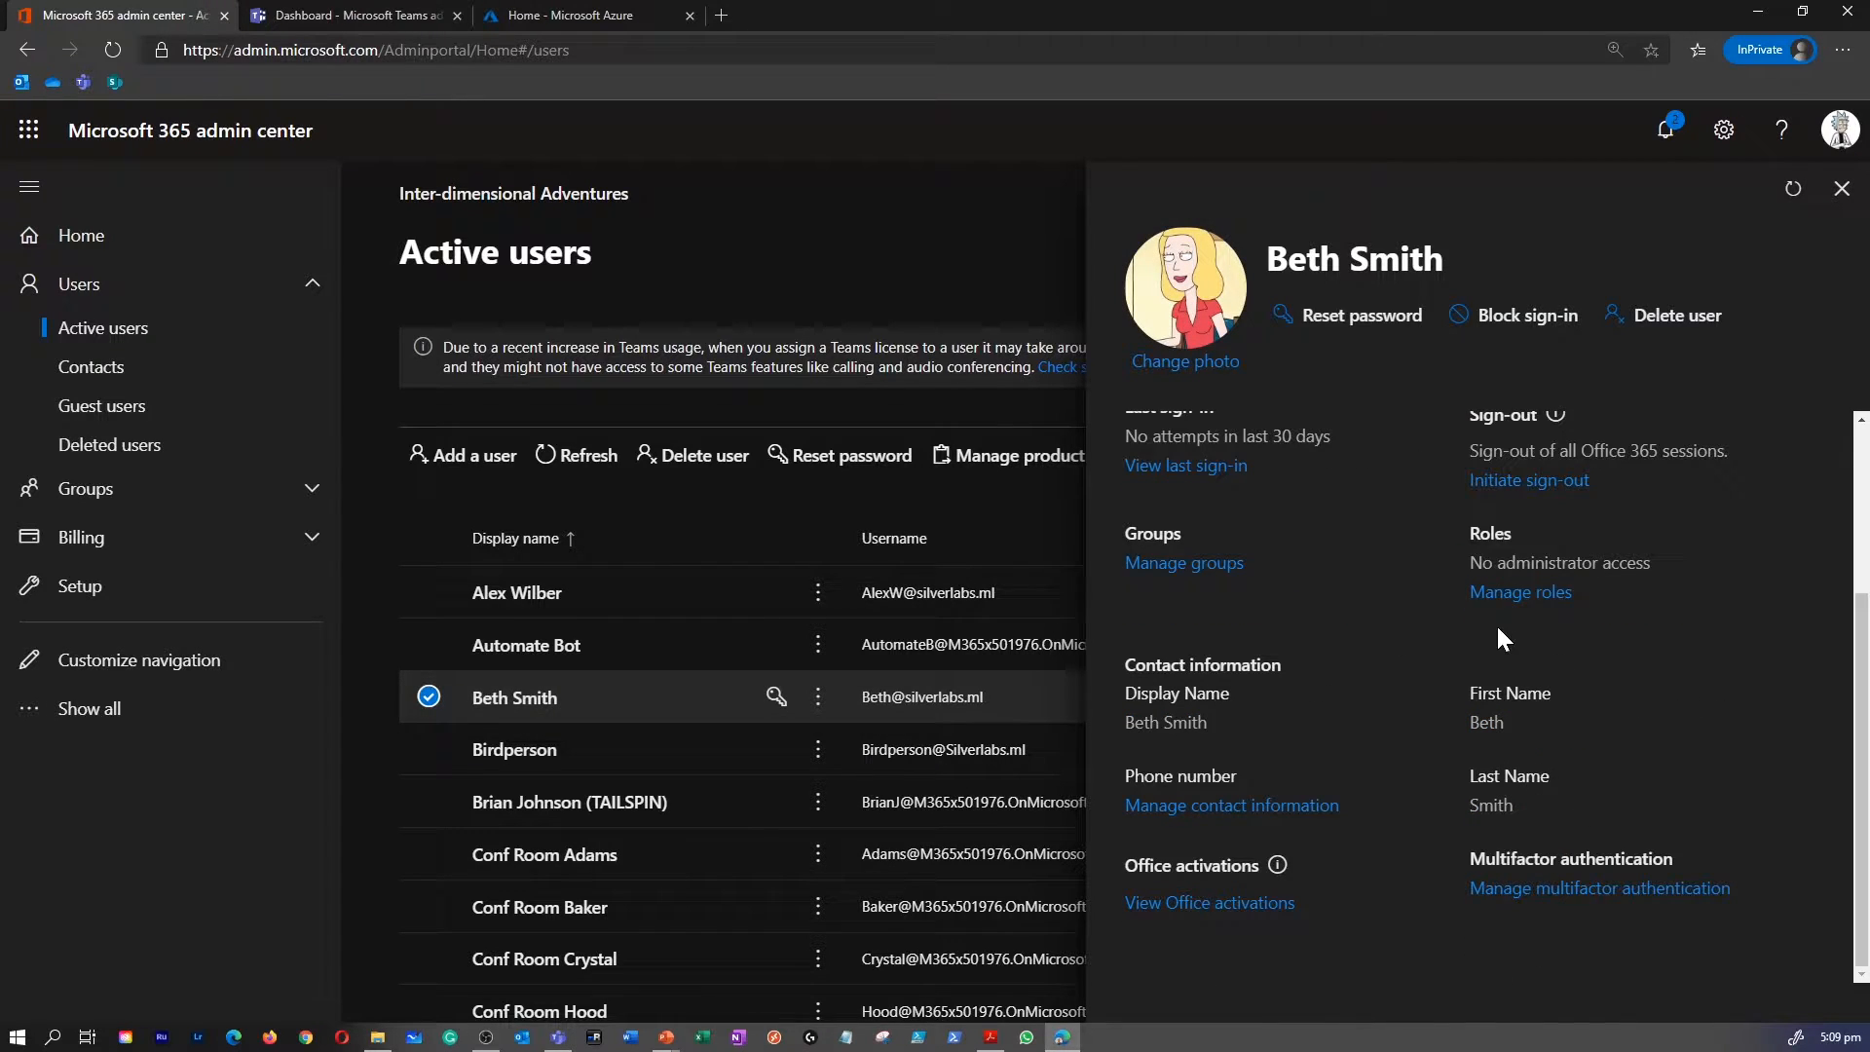
mouse_move(1520, 592)
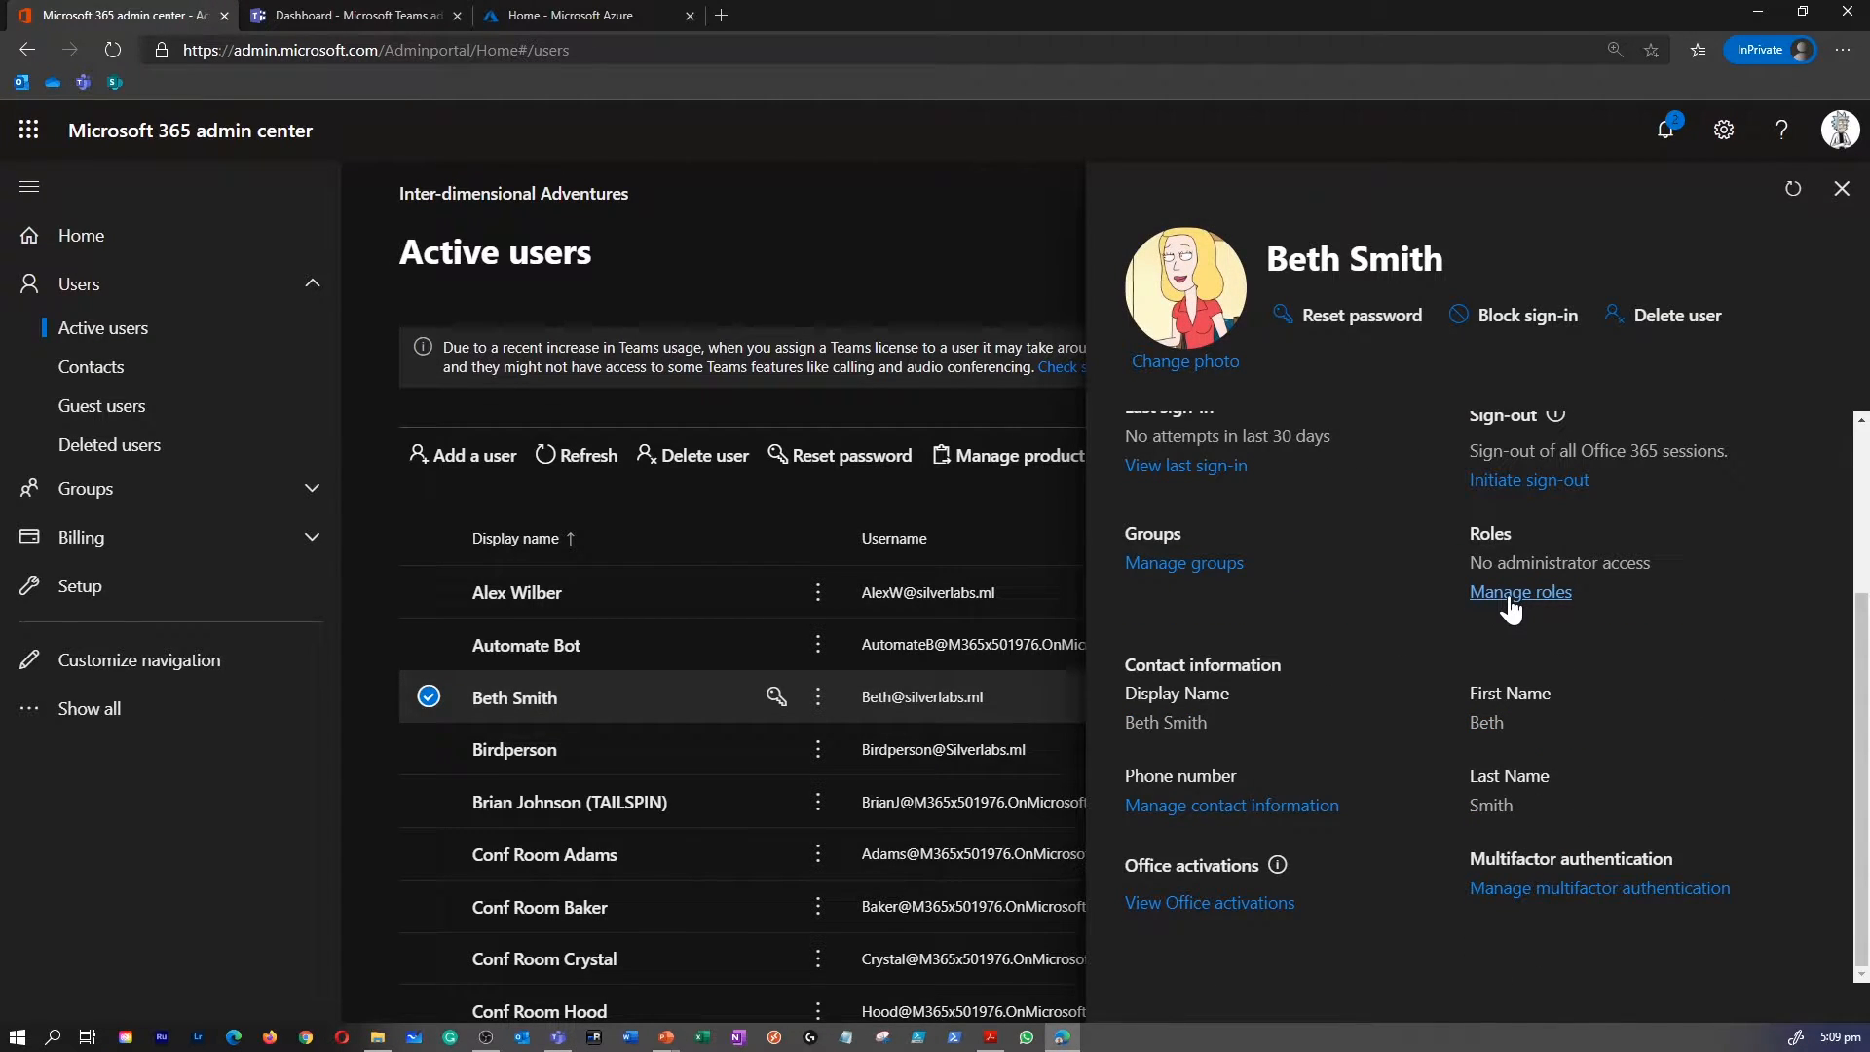
left_click(1521, 592)
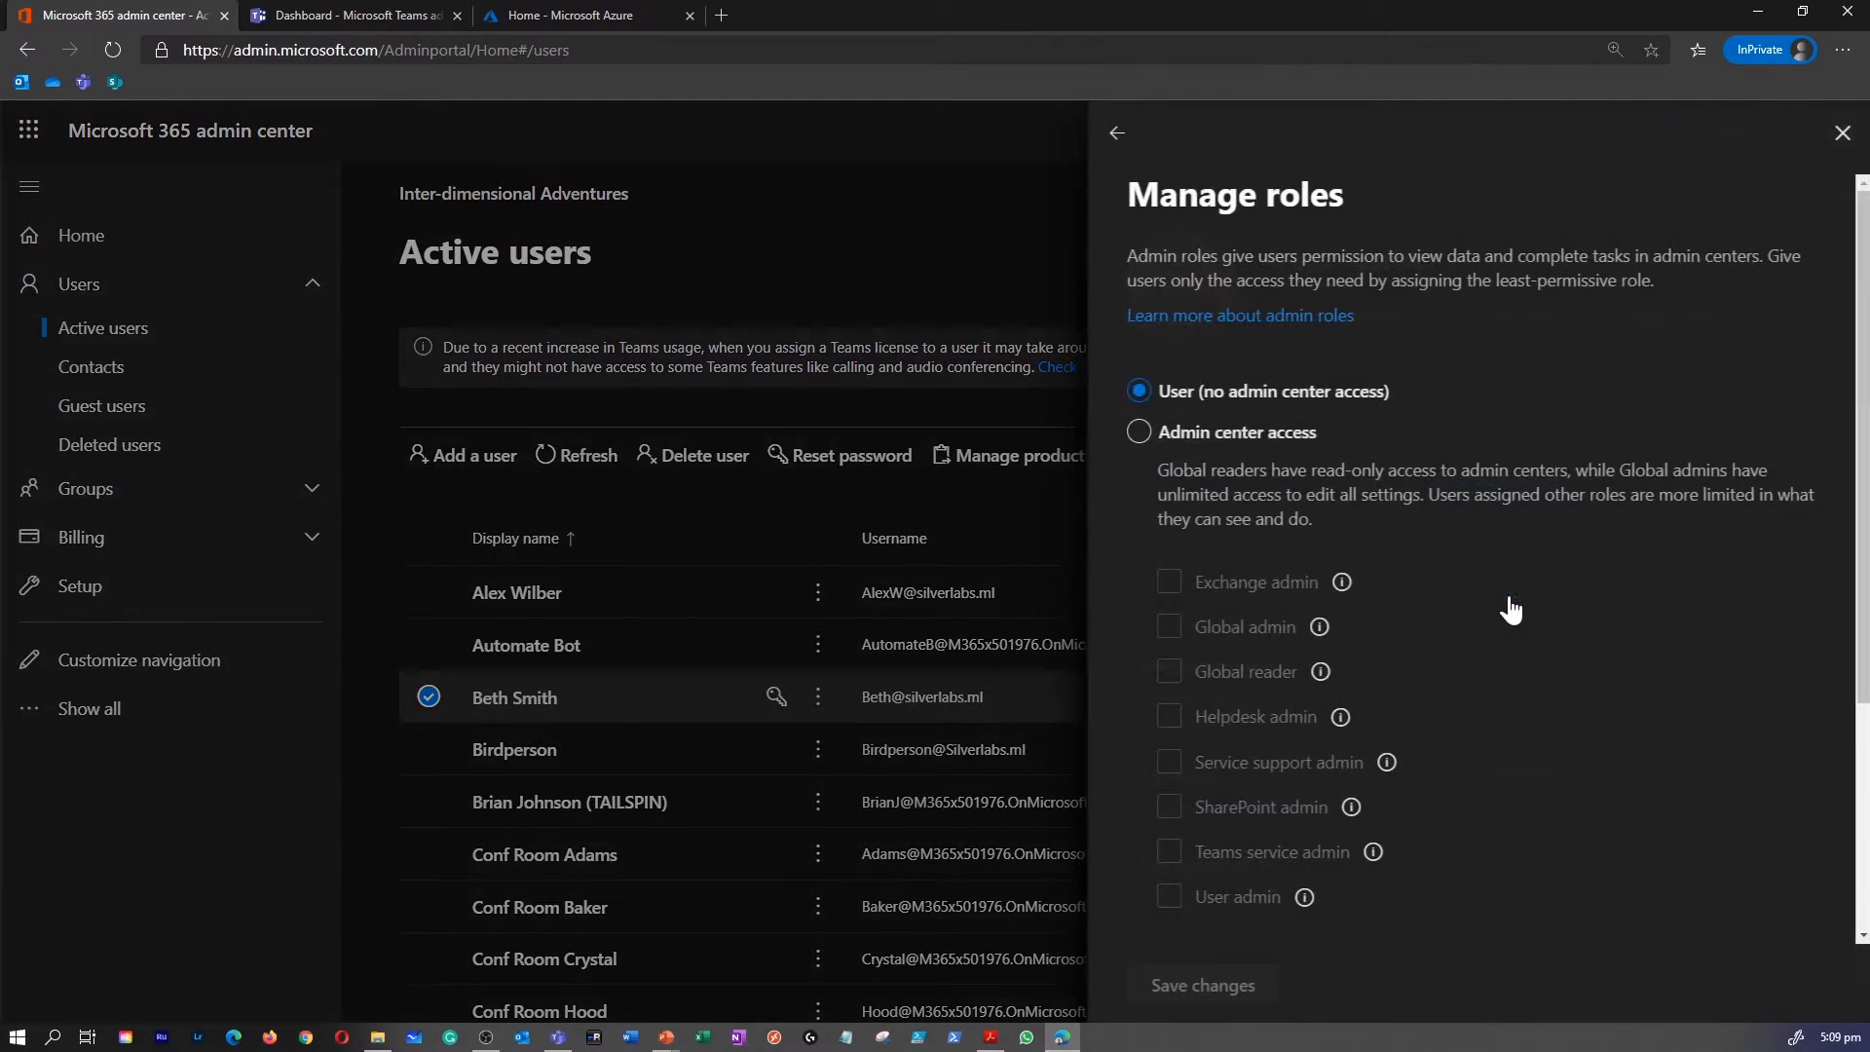
scroll("down", 3)
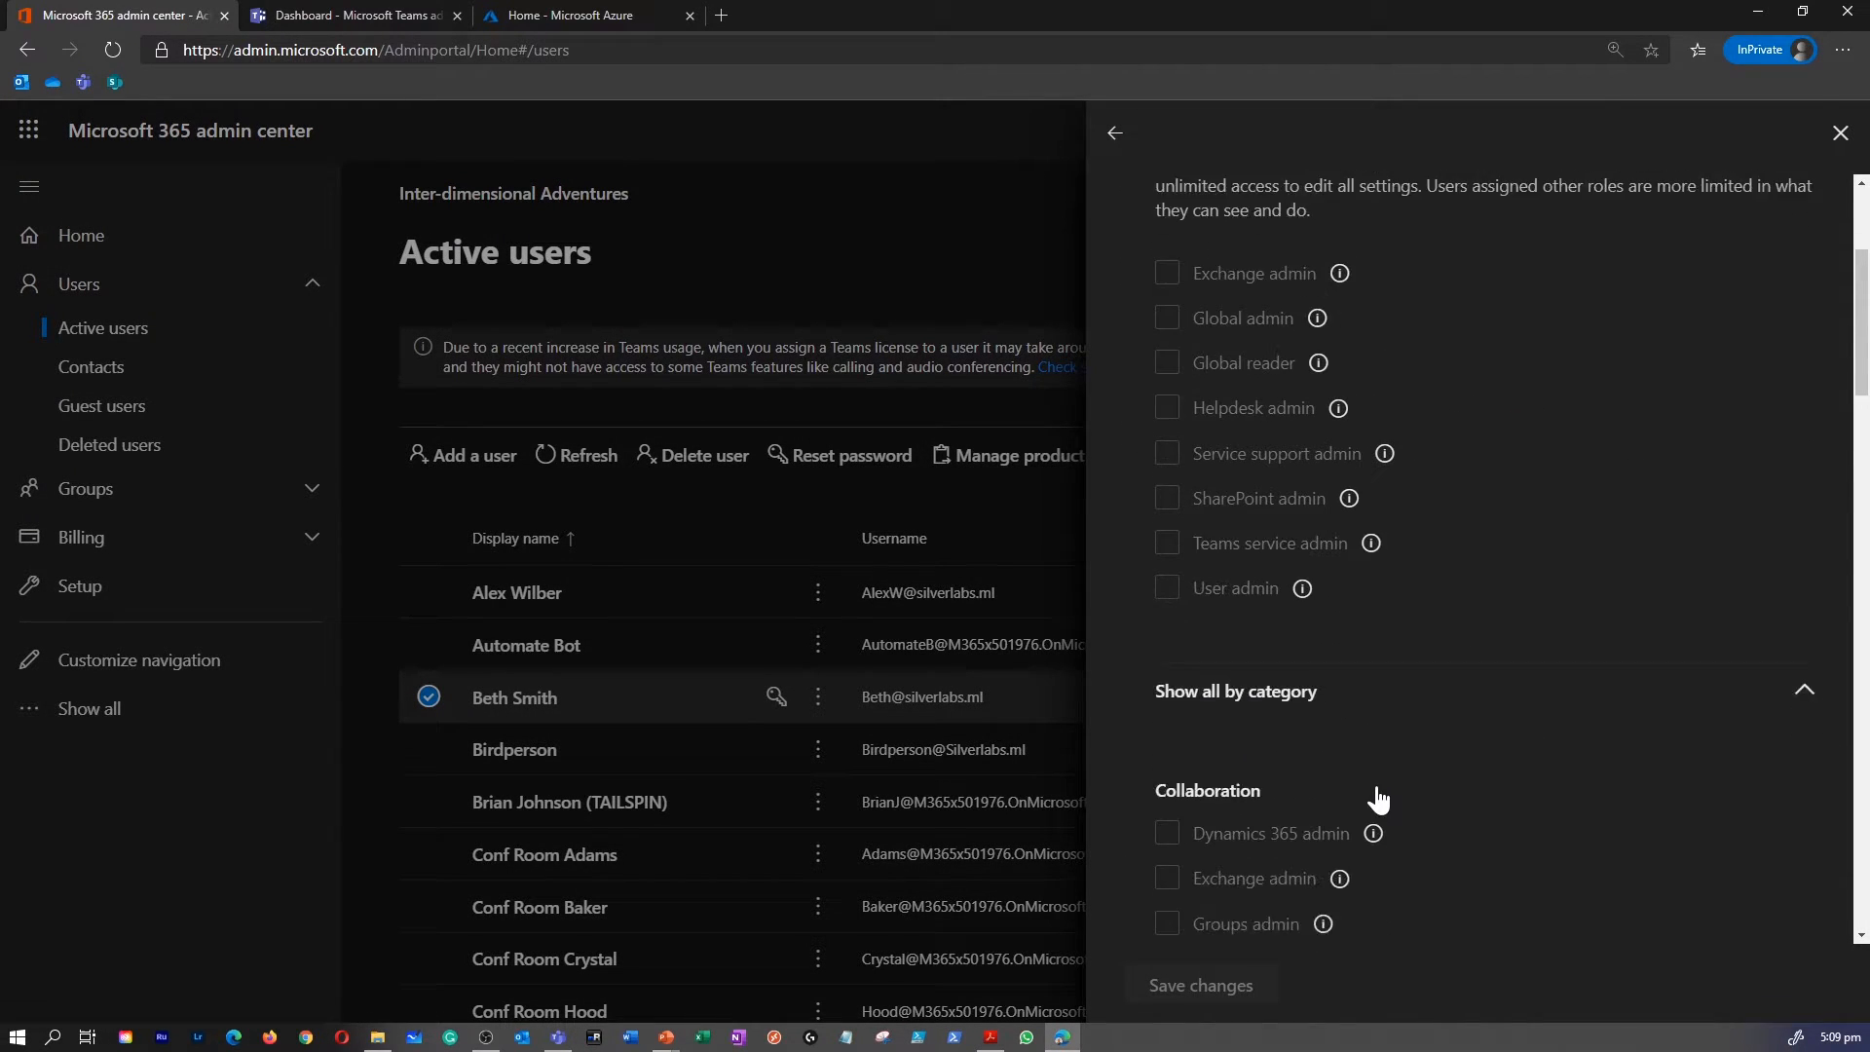
scroll("down", 3)
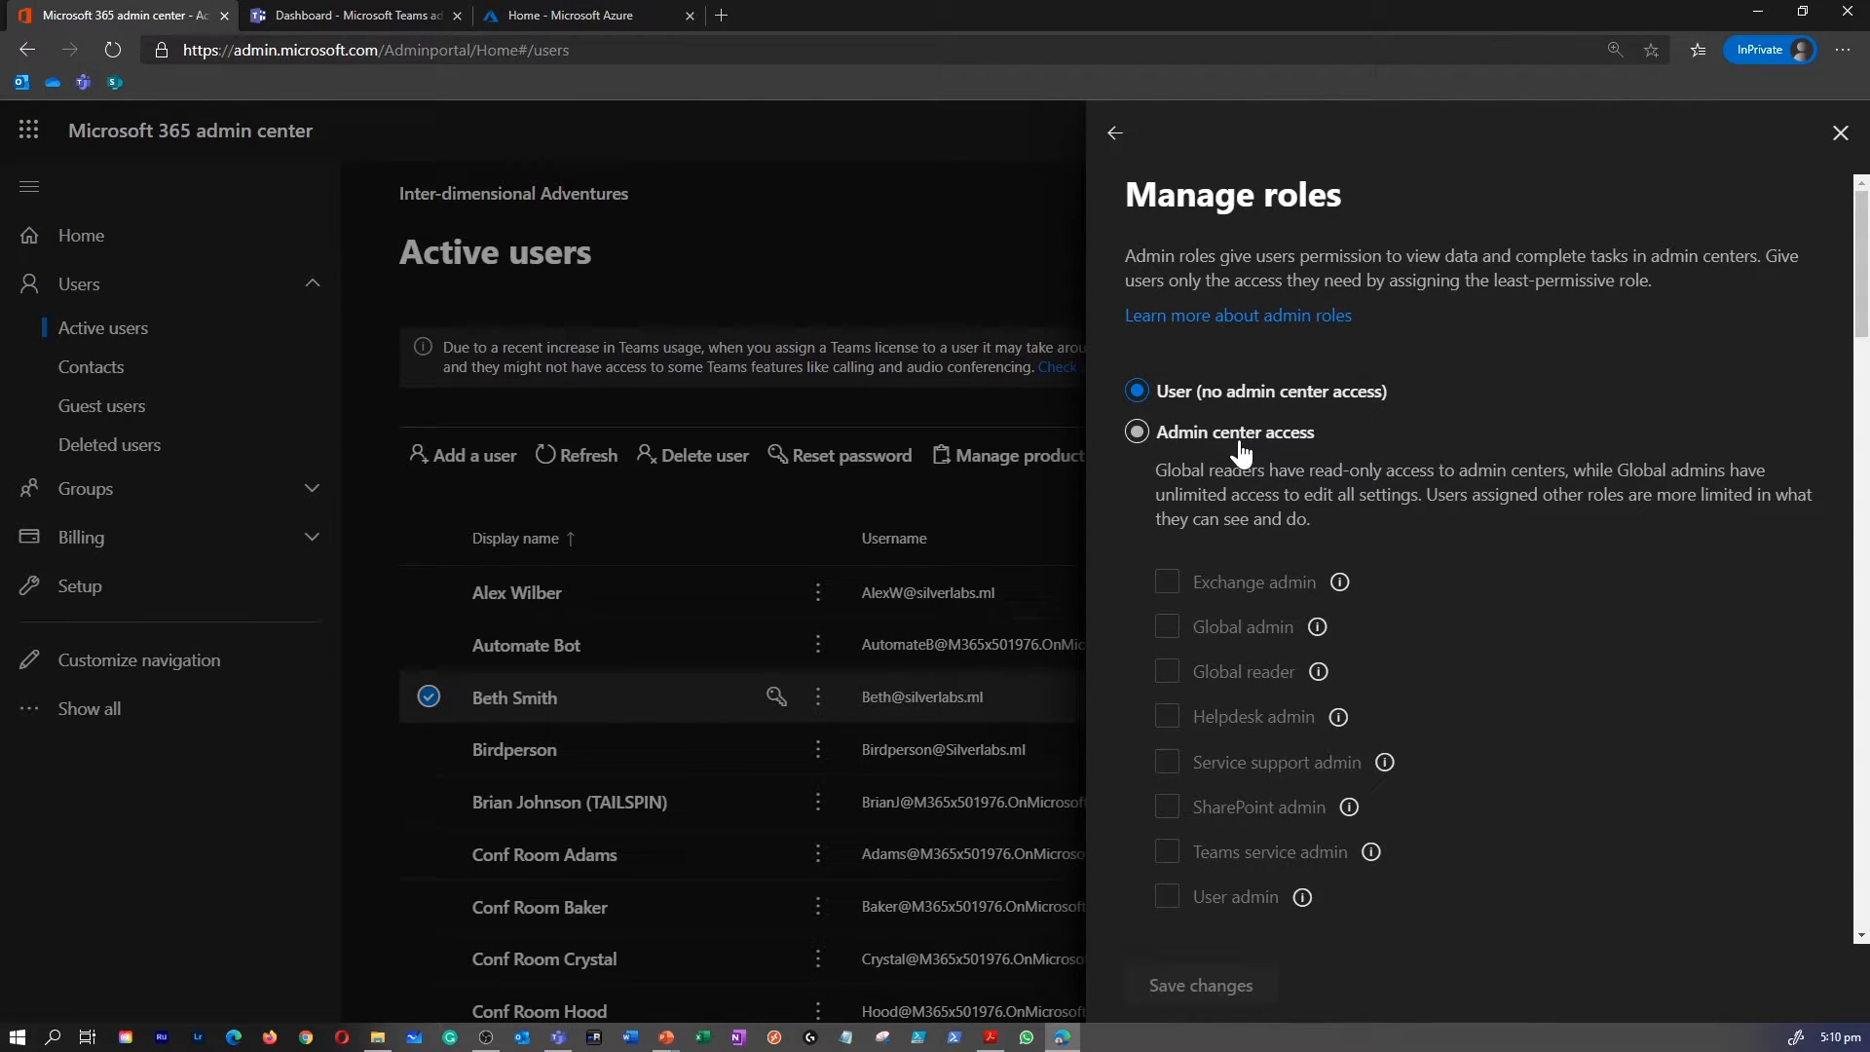
Step: Choose Admin center access and expand the full role list by category
left_click(1135, 432)
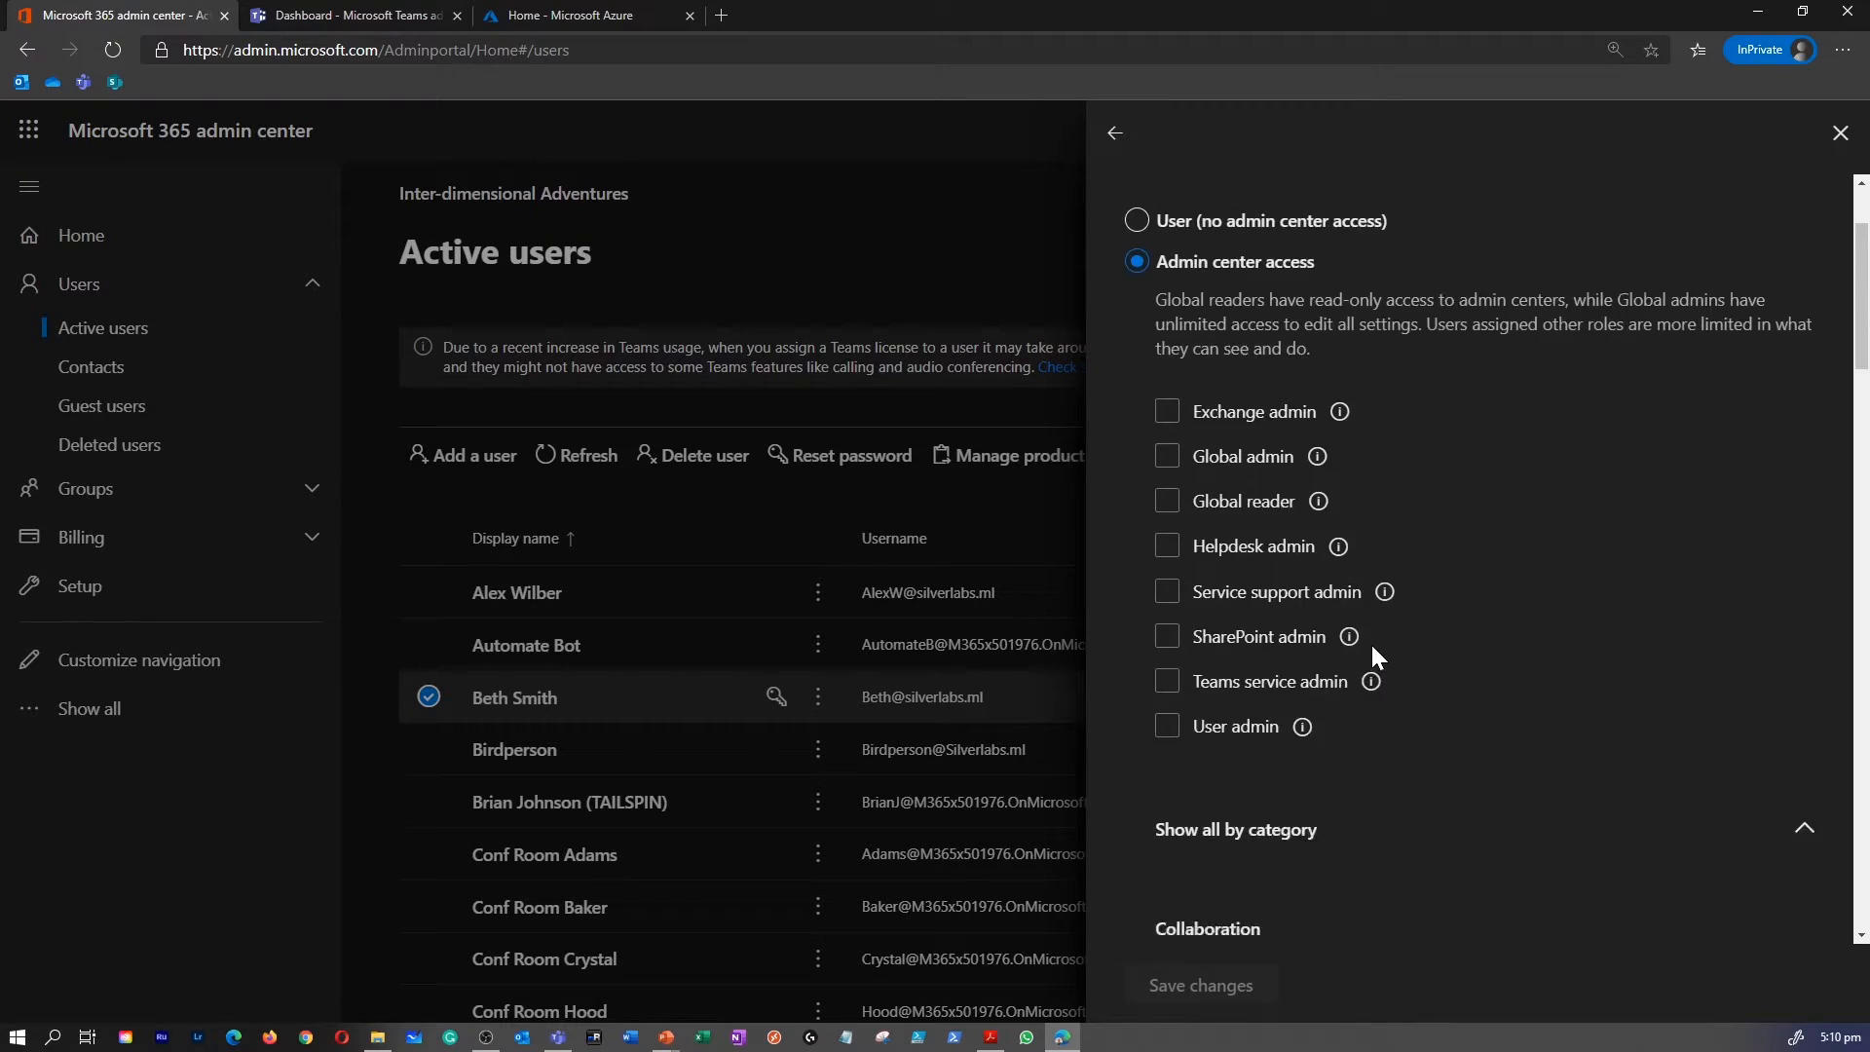
left_click(1167, 737)
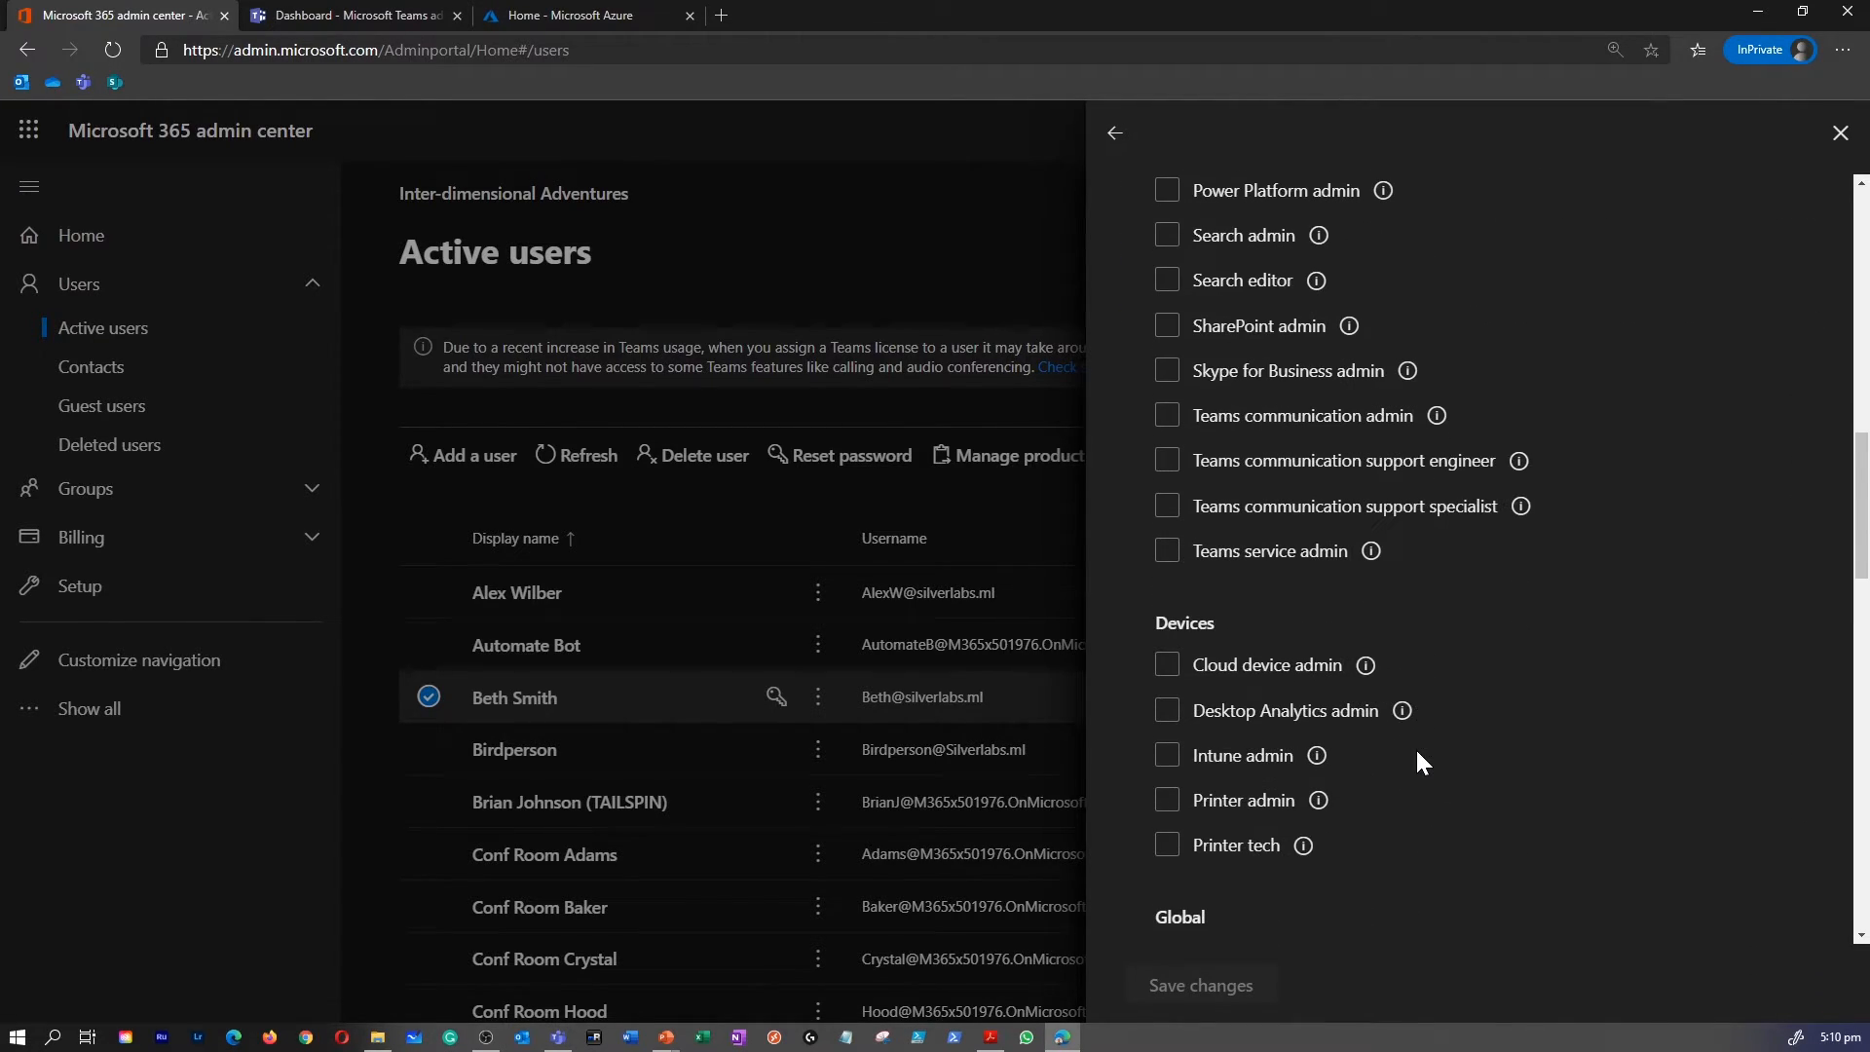
Step: Try the Skype for Business, Teams service and communication roles, settling on Teams communication support engineer
left_click(1167, 370)
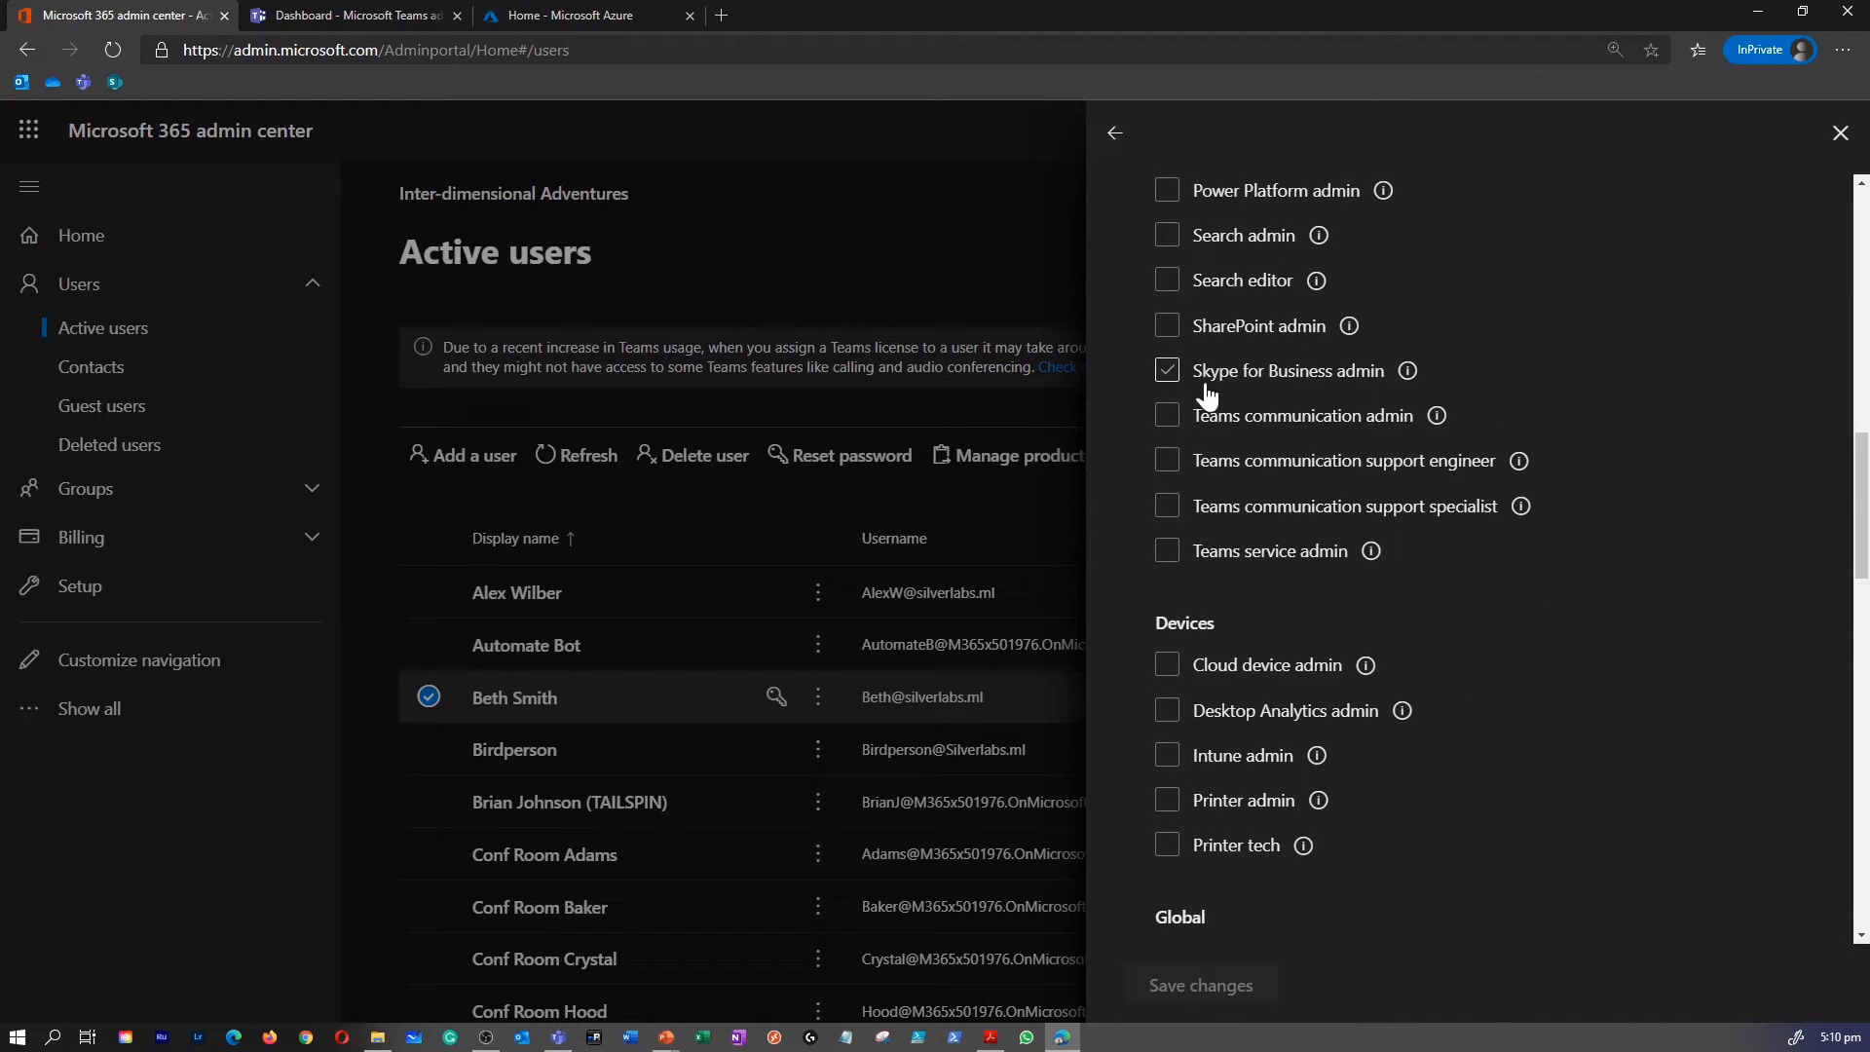
left_click(1167, 370)
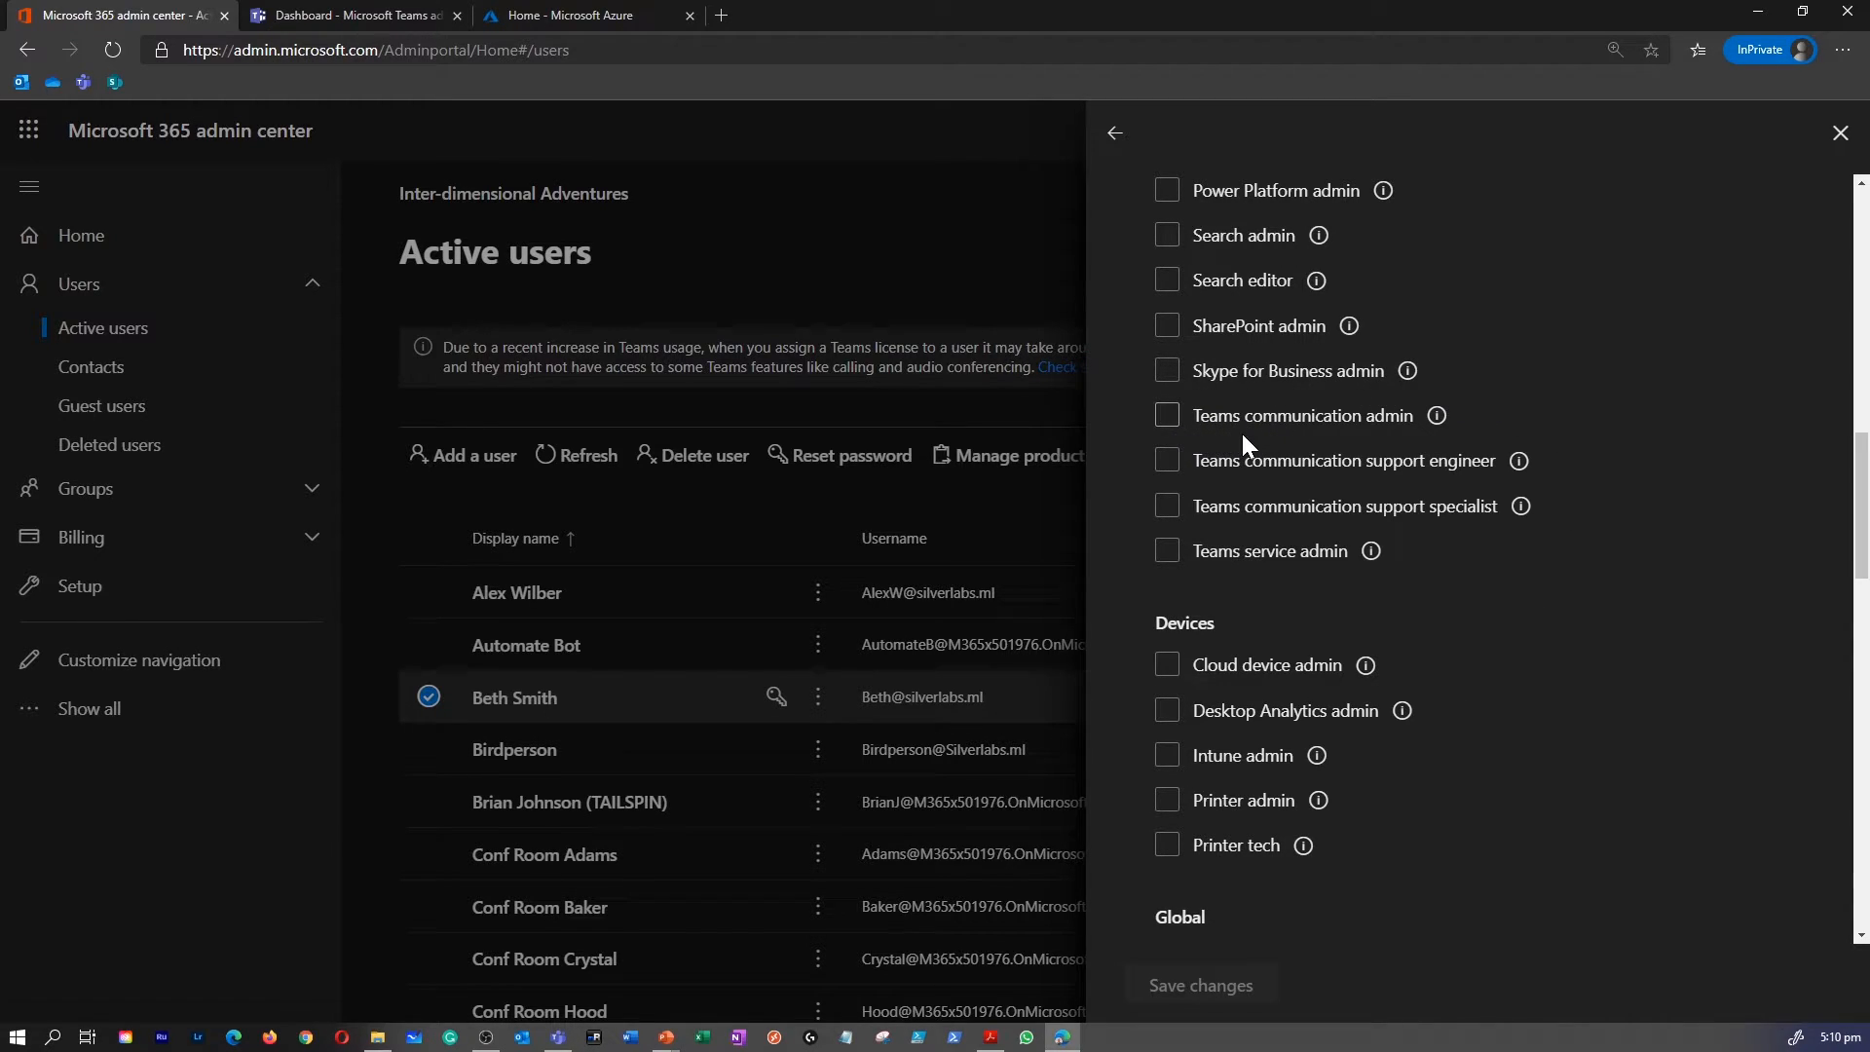
left_click(1167, 460)
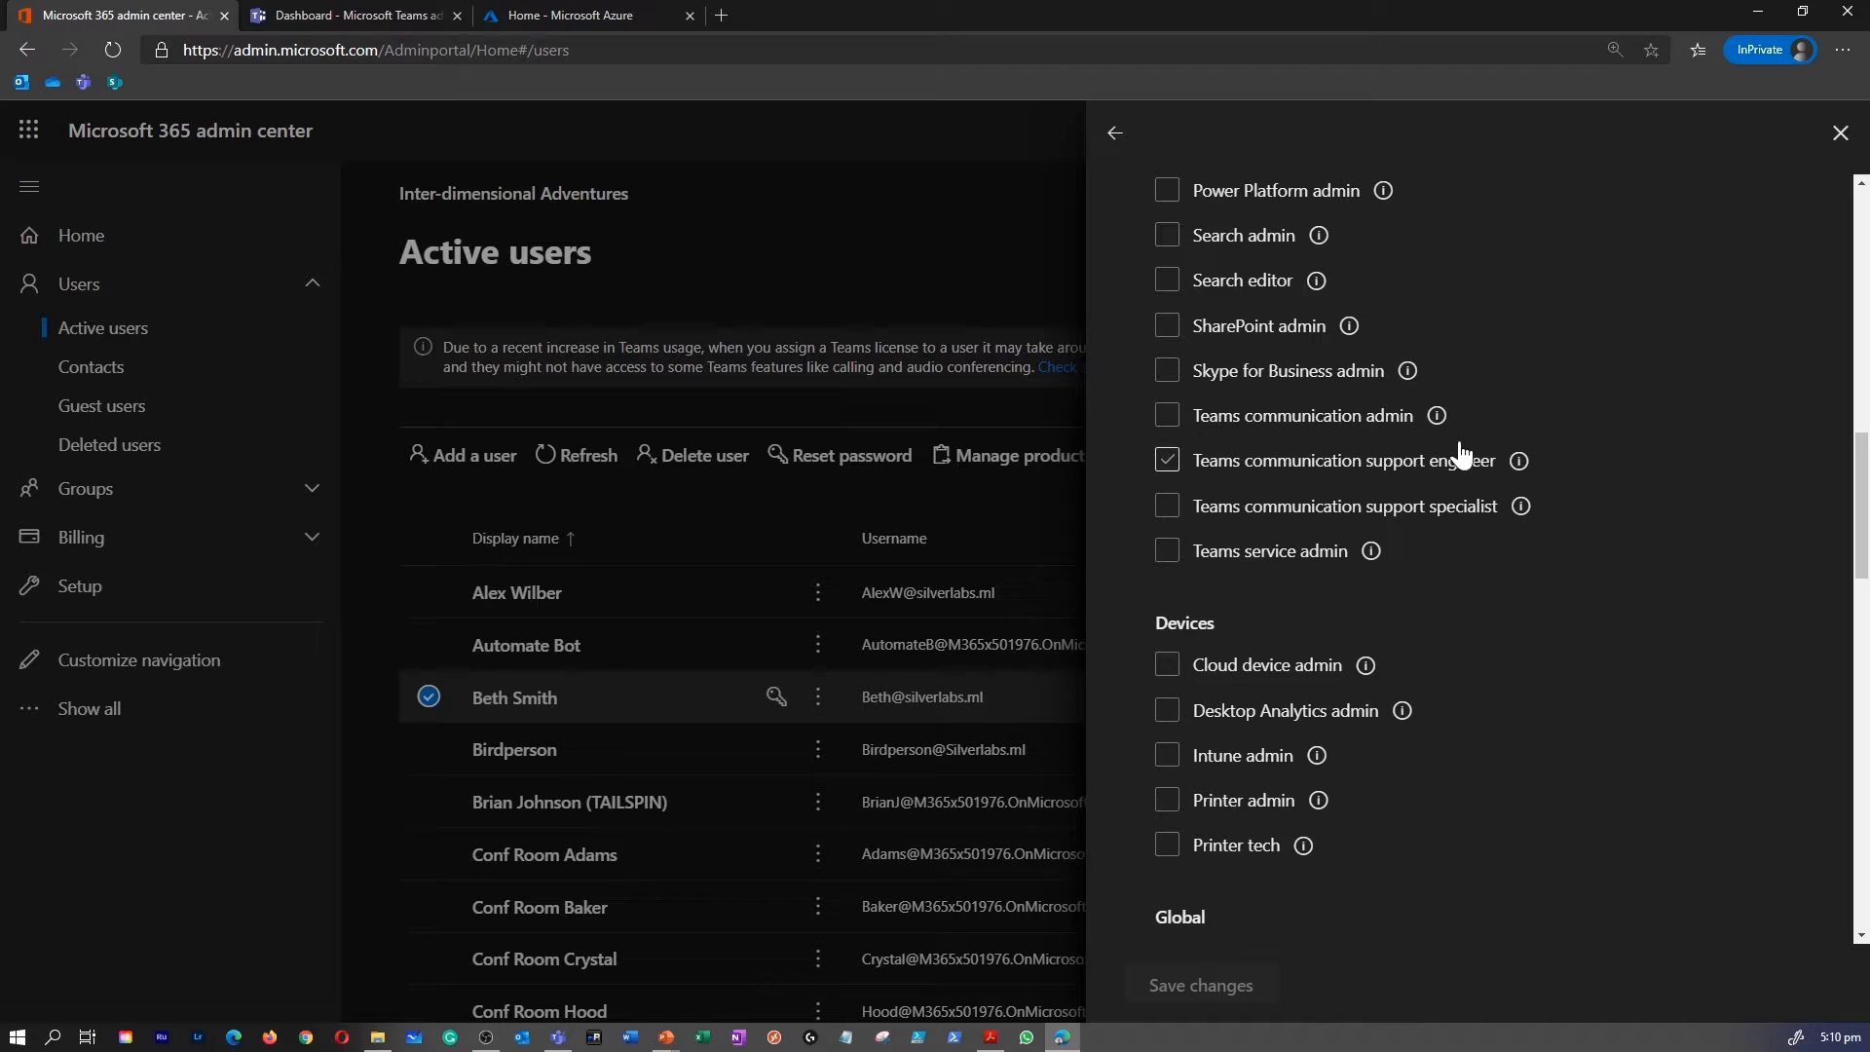
left_click(1166, 459)
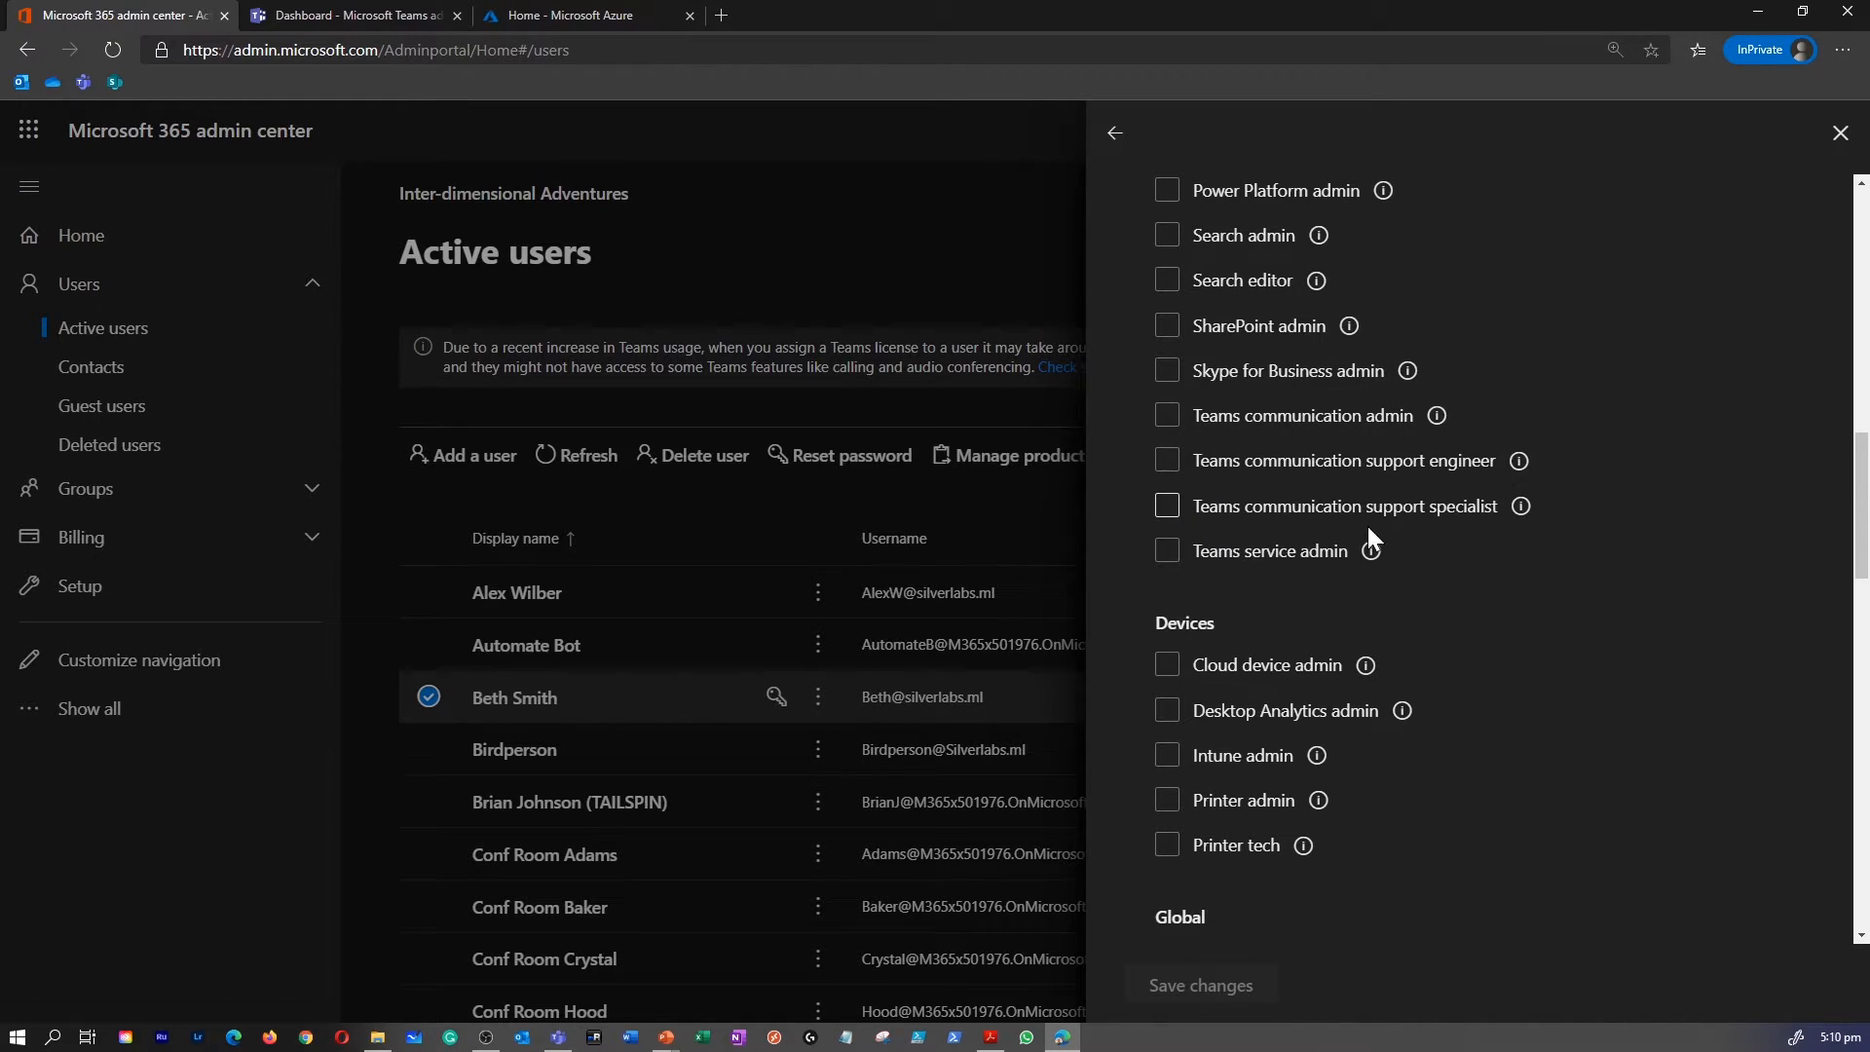
left_click(1167, 550)
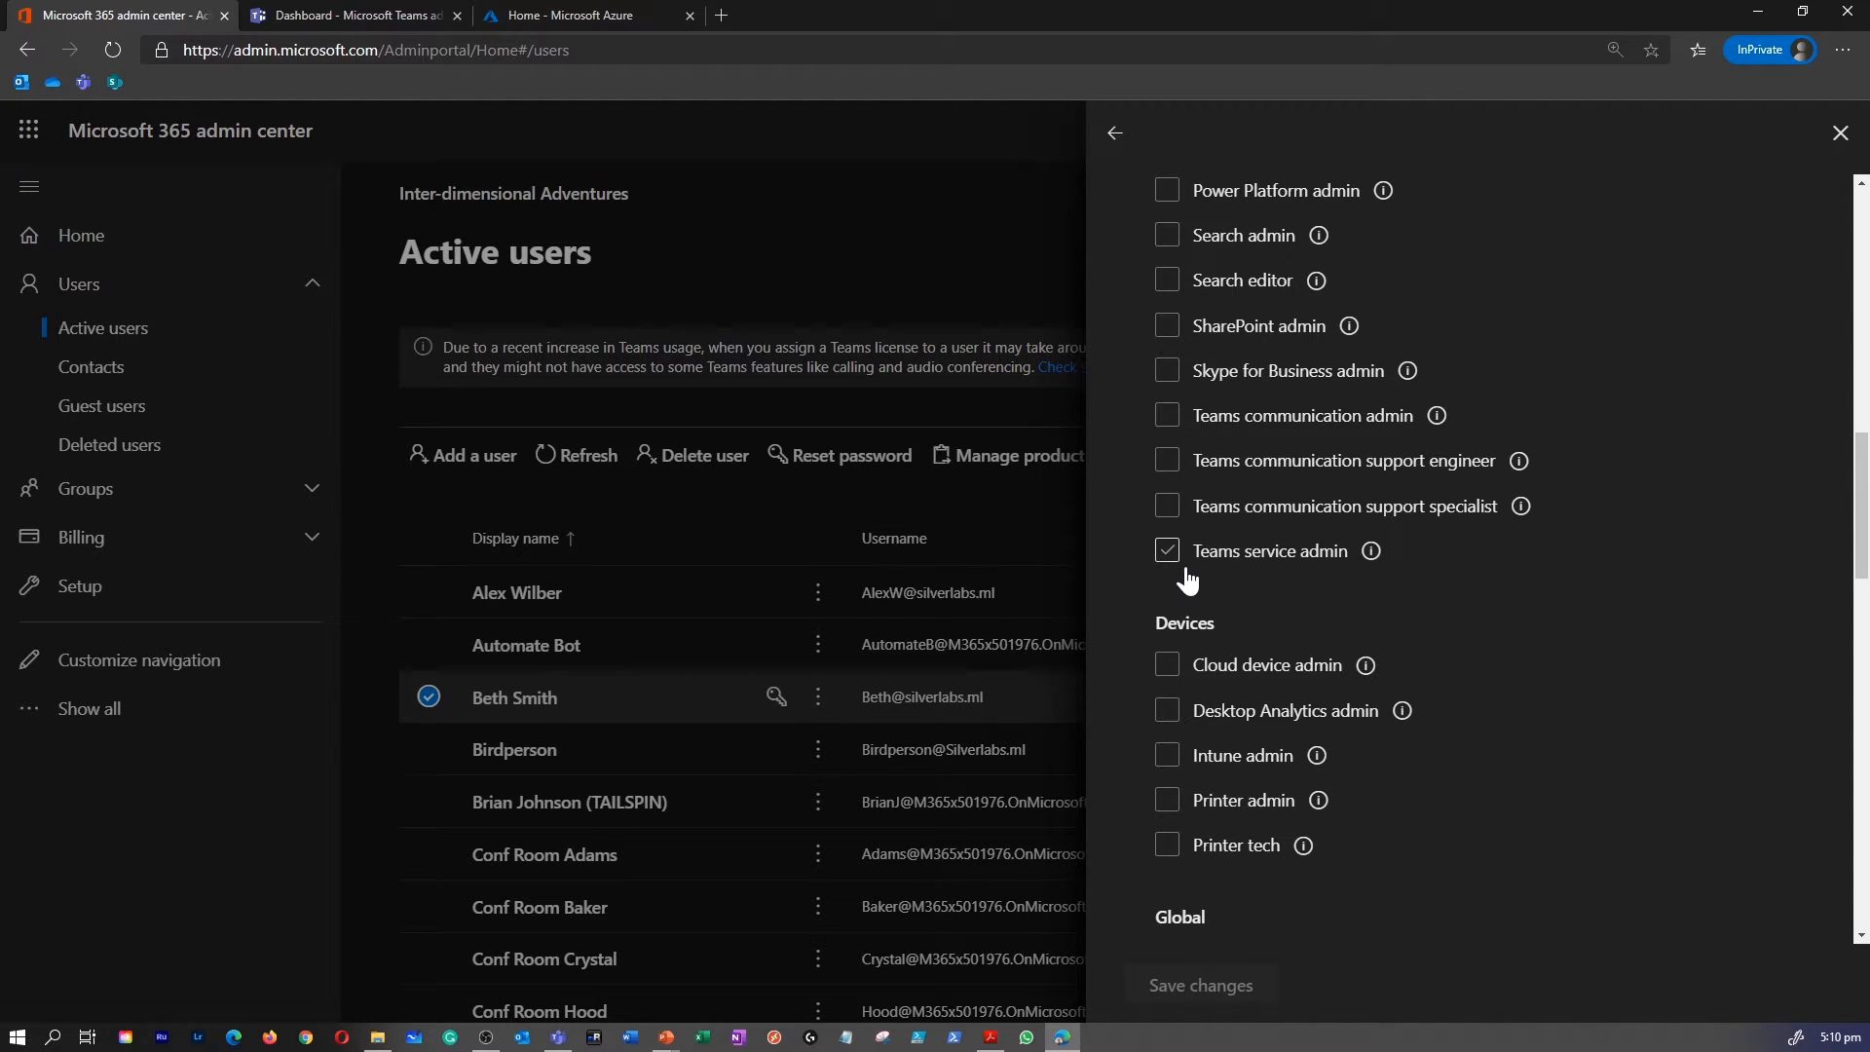
left_click(1167, 549)
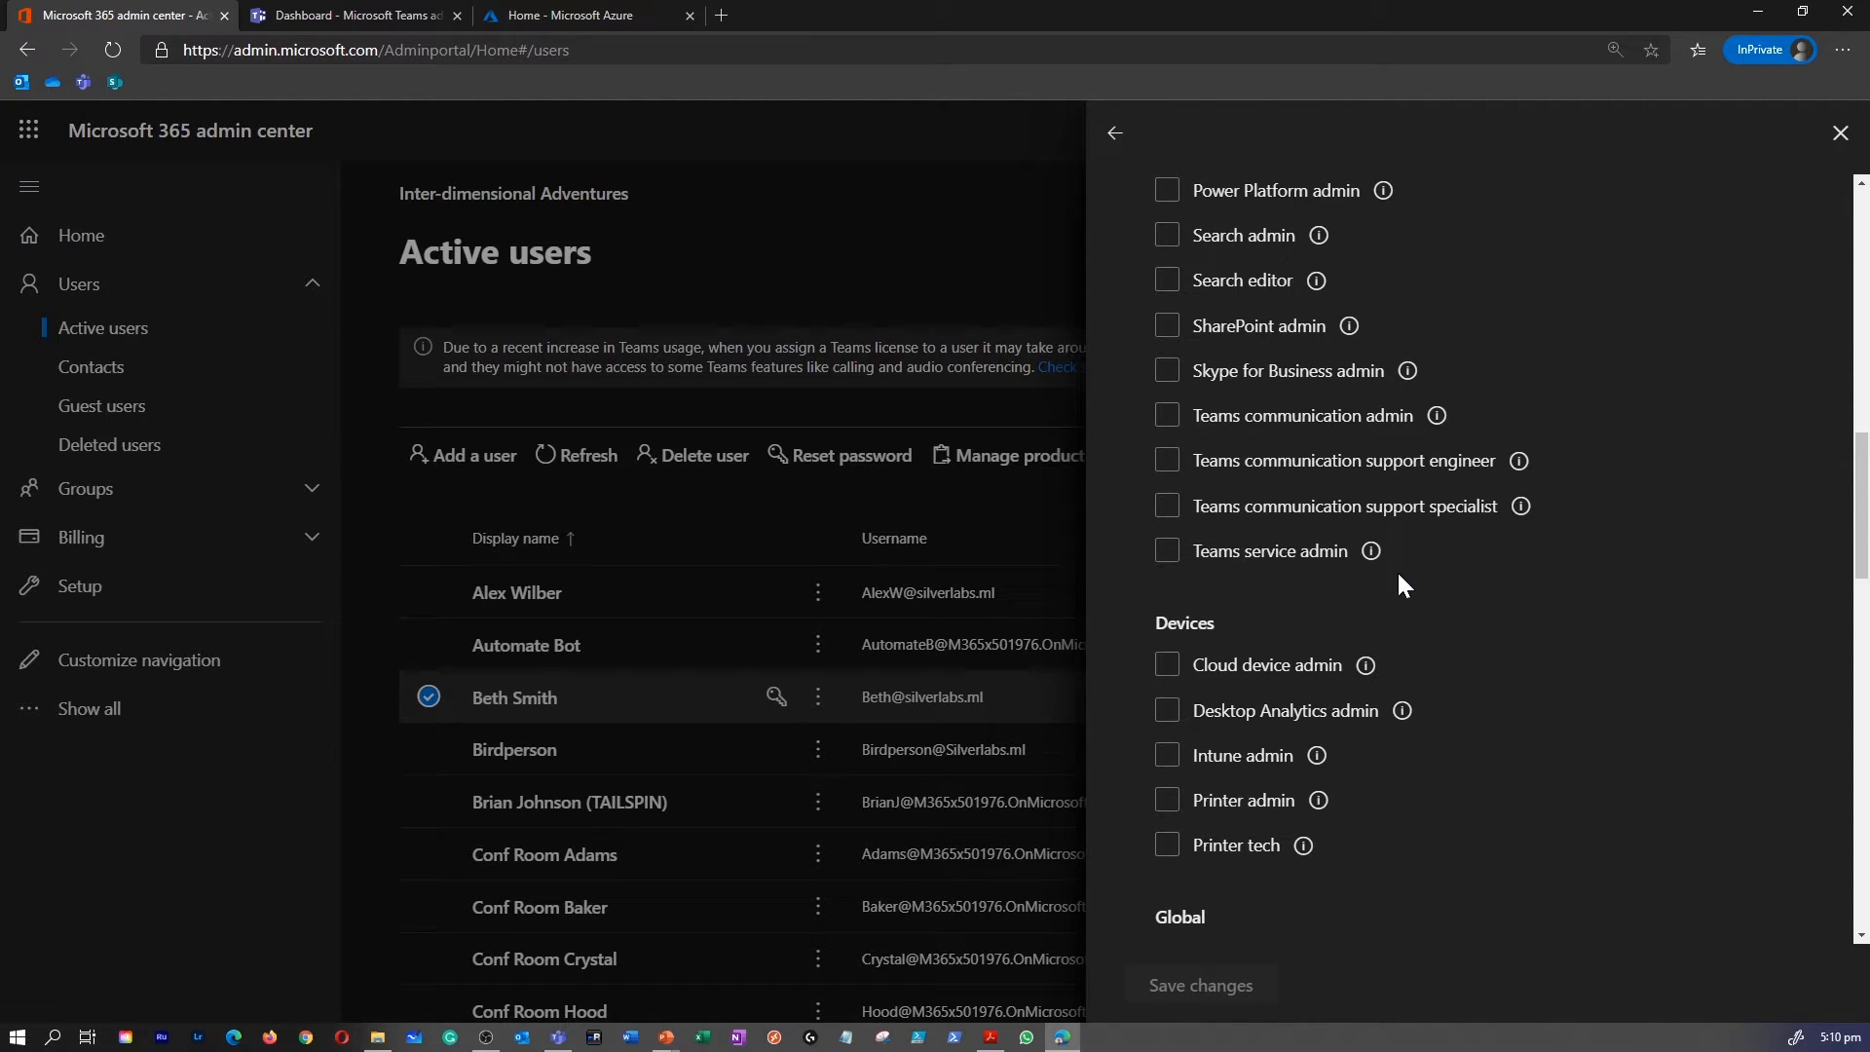
mouse_move(1369, 551)
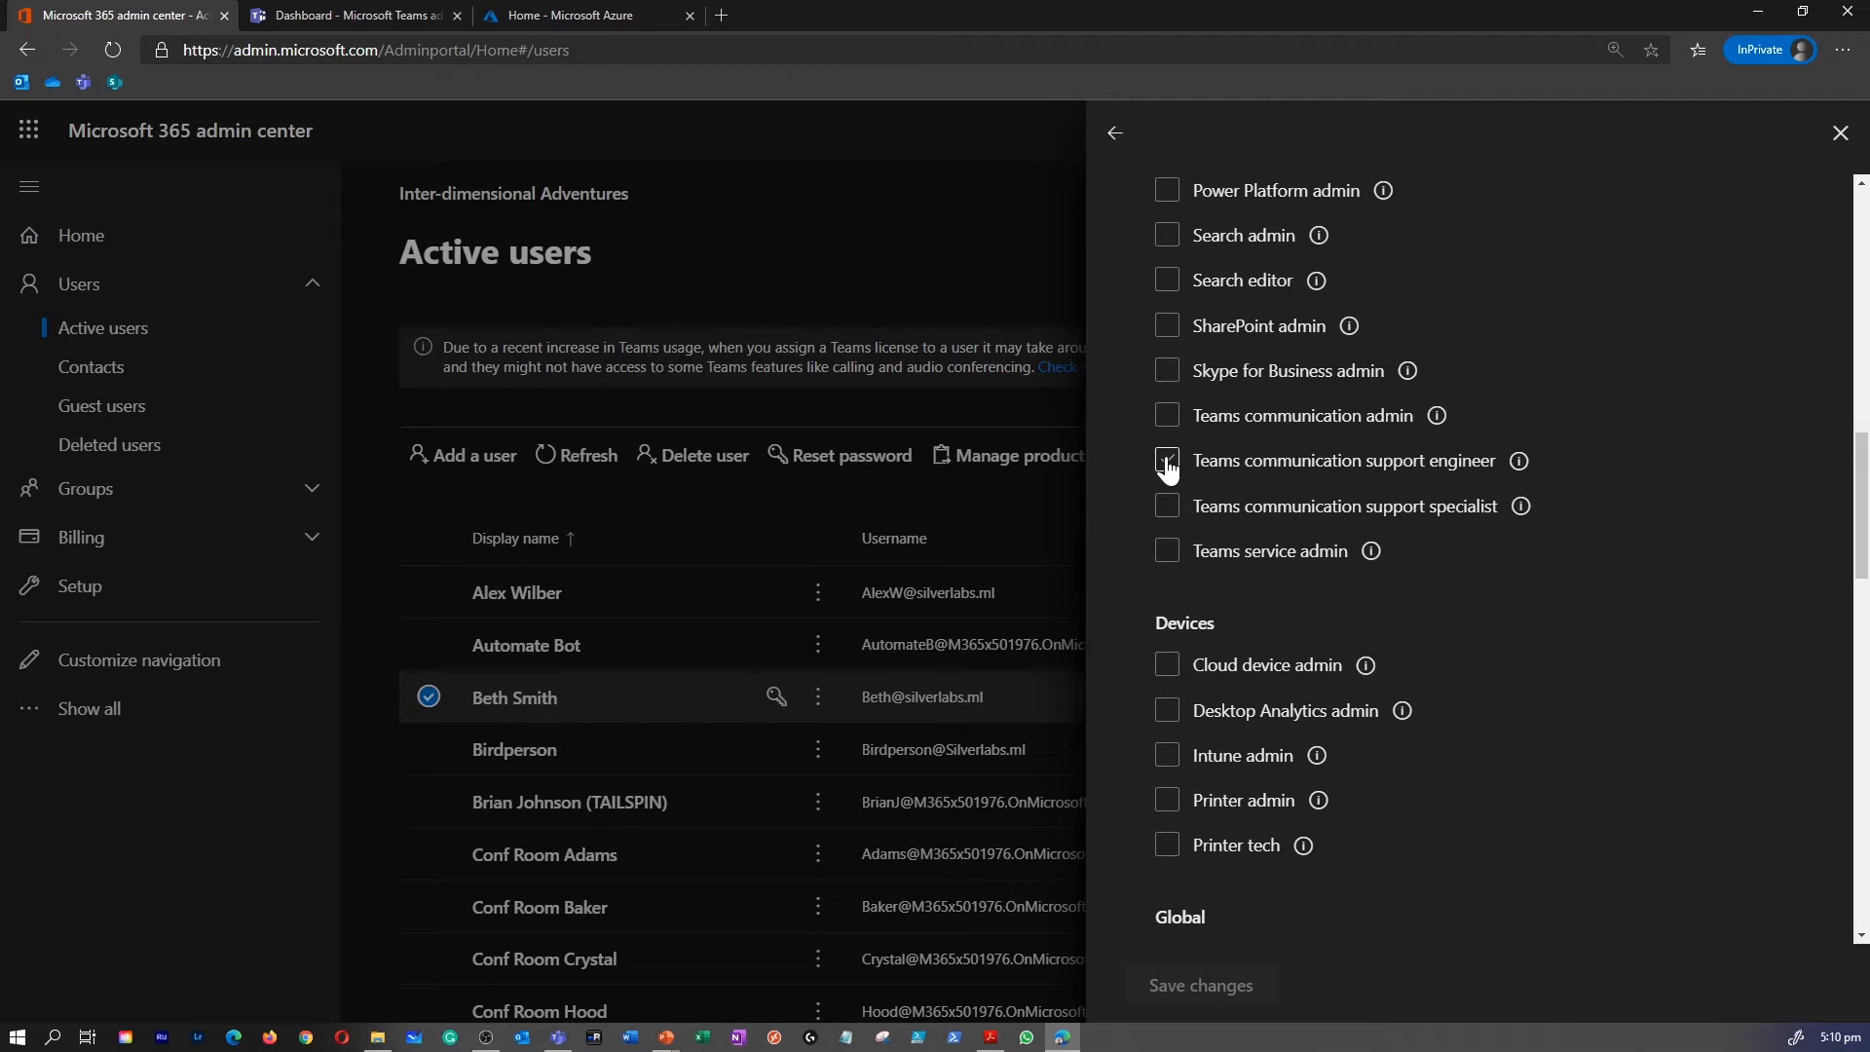
left_click(1167, 459)
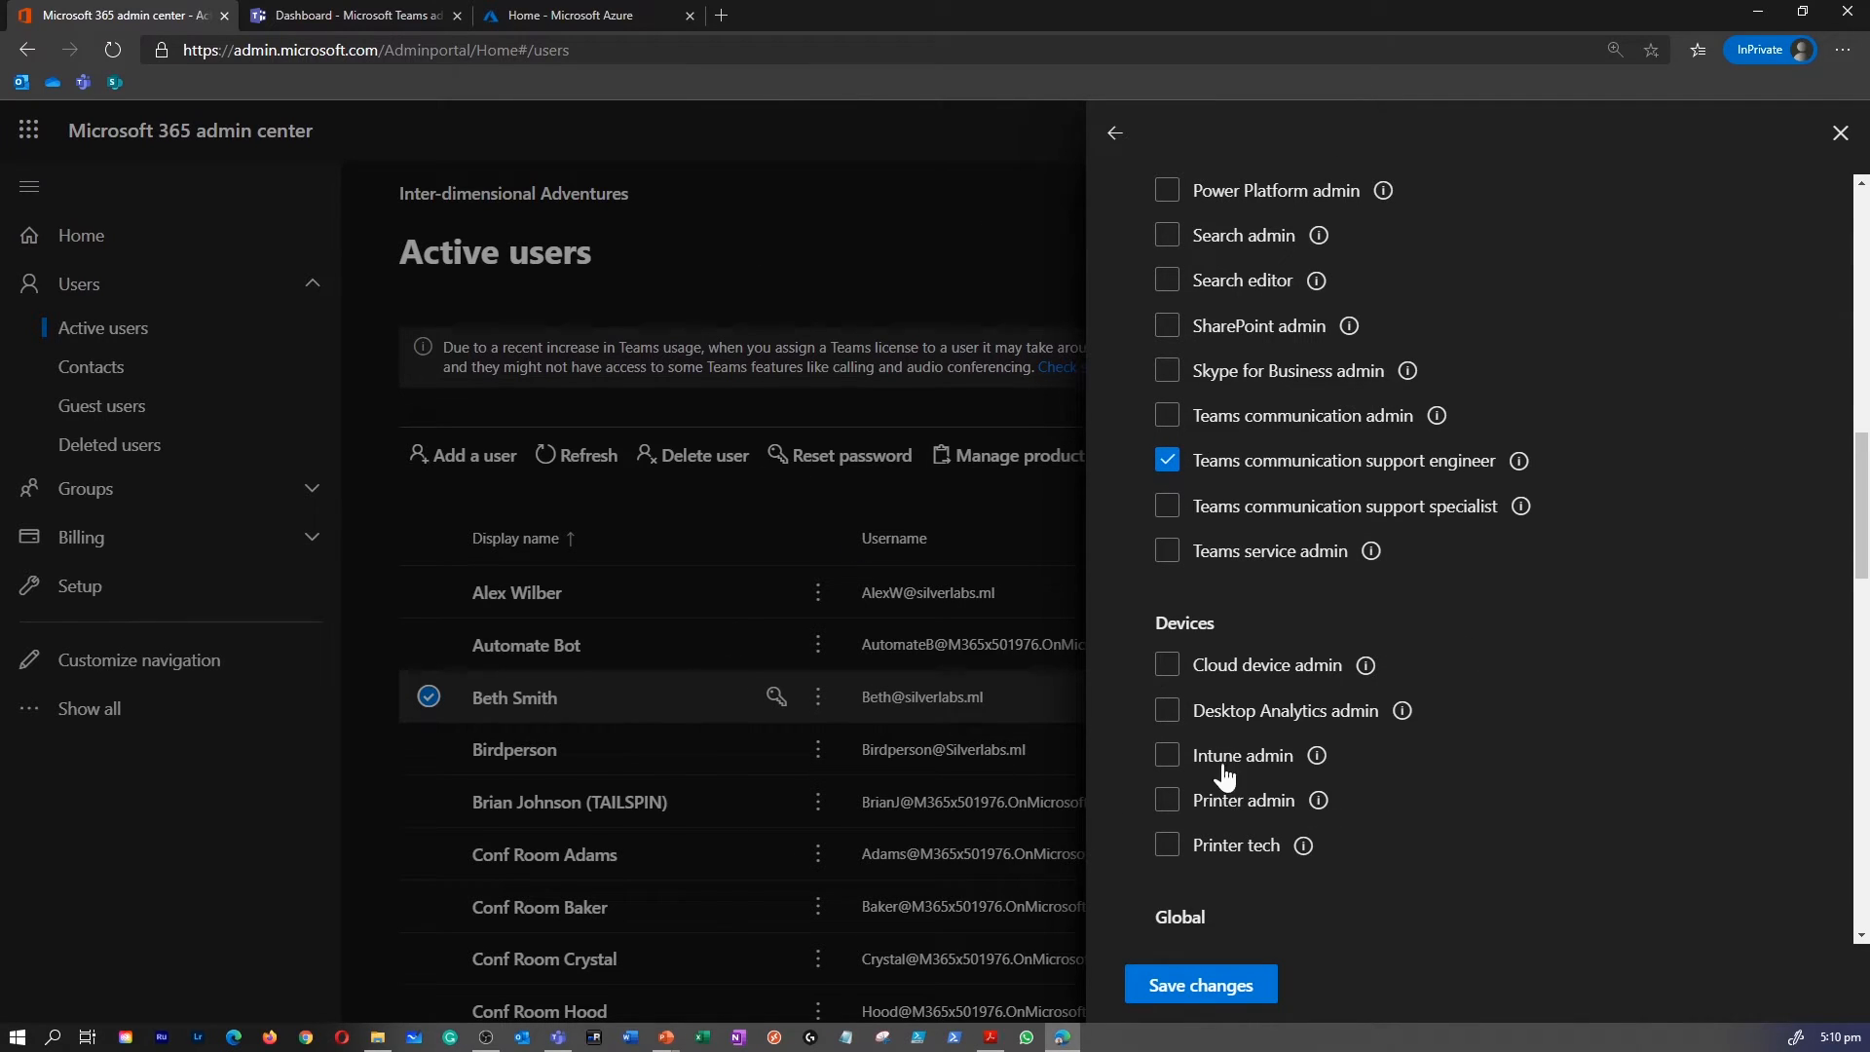
mouse_move(912, 534)
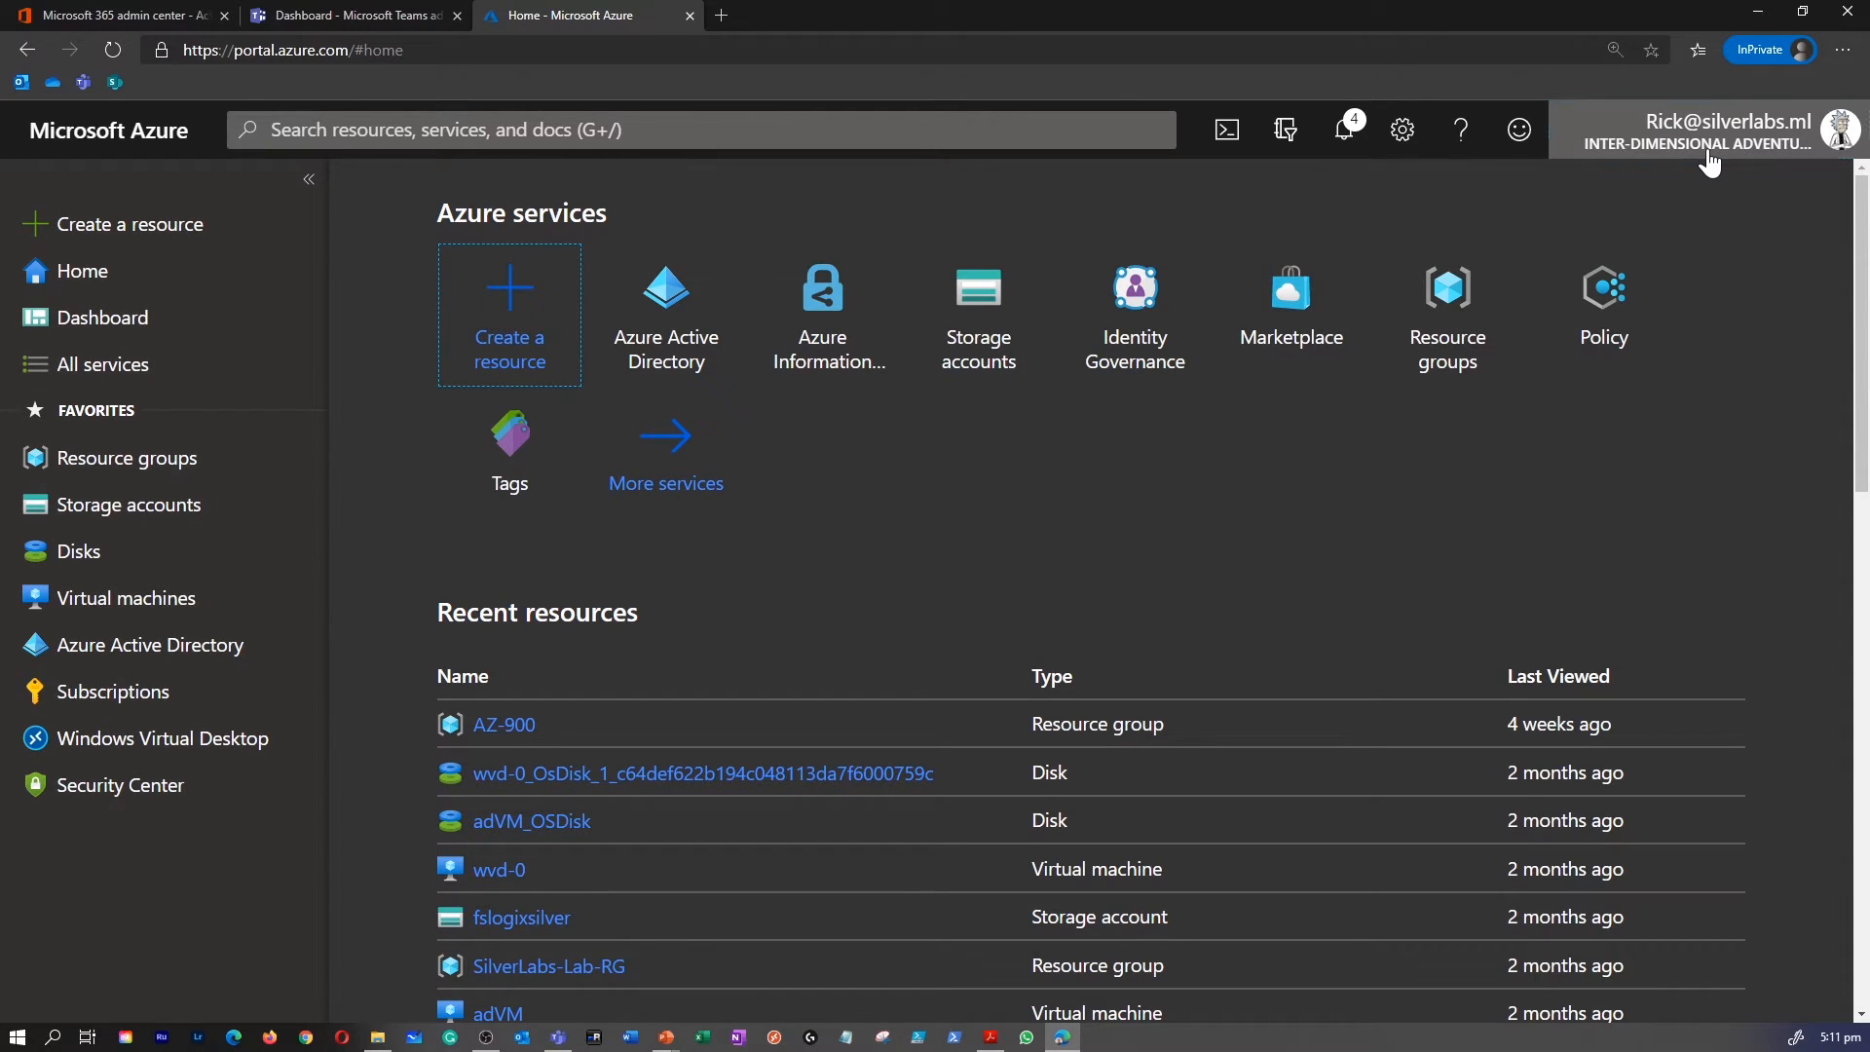
Step: Go to Azure Active Directory's Users list from the portal
left_click(1724, 129)
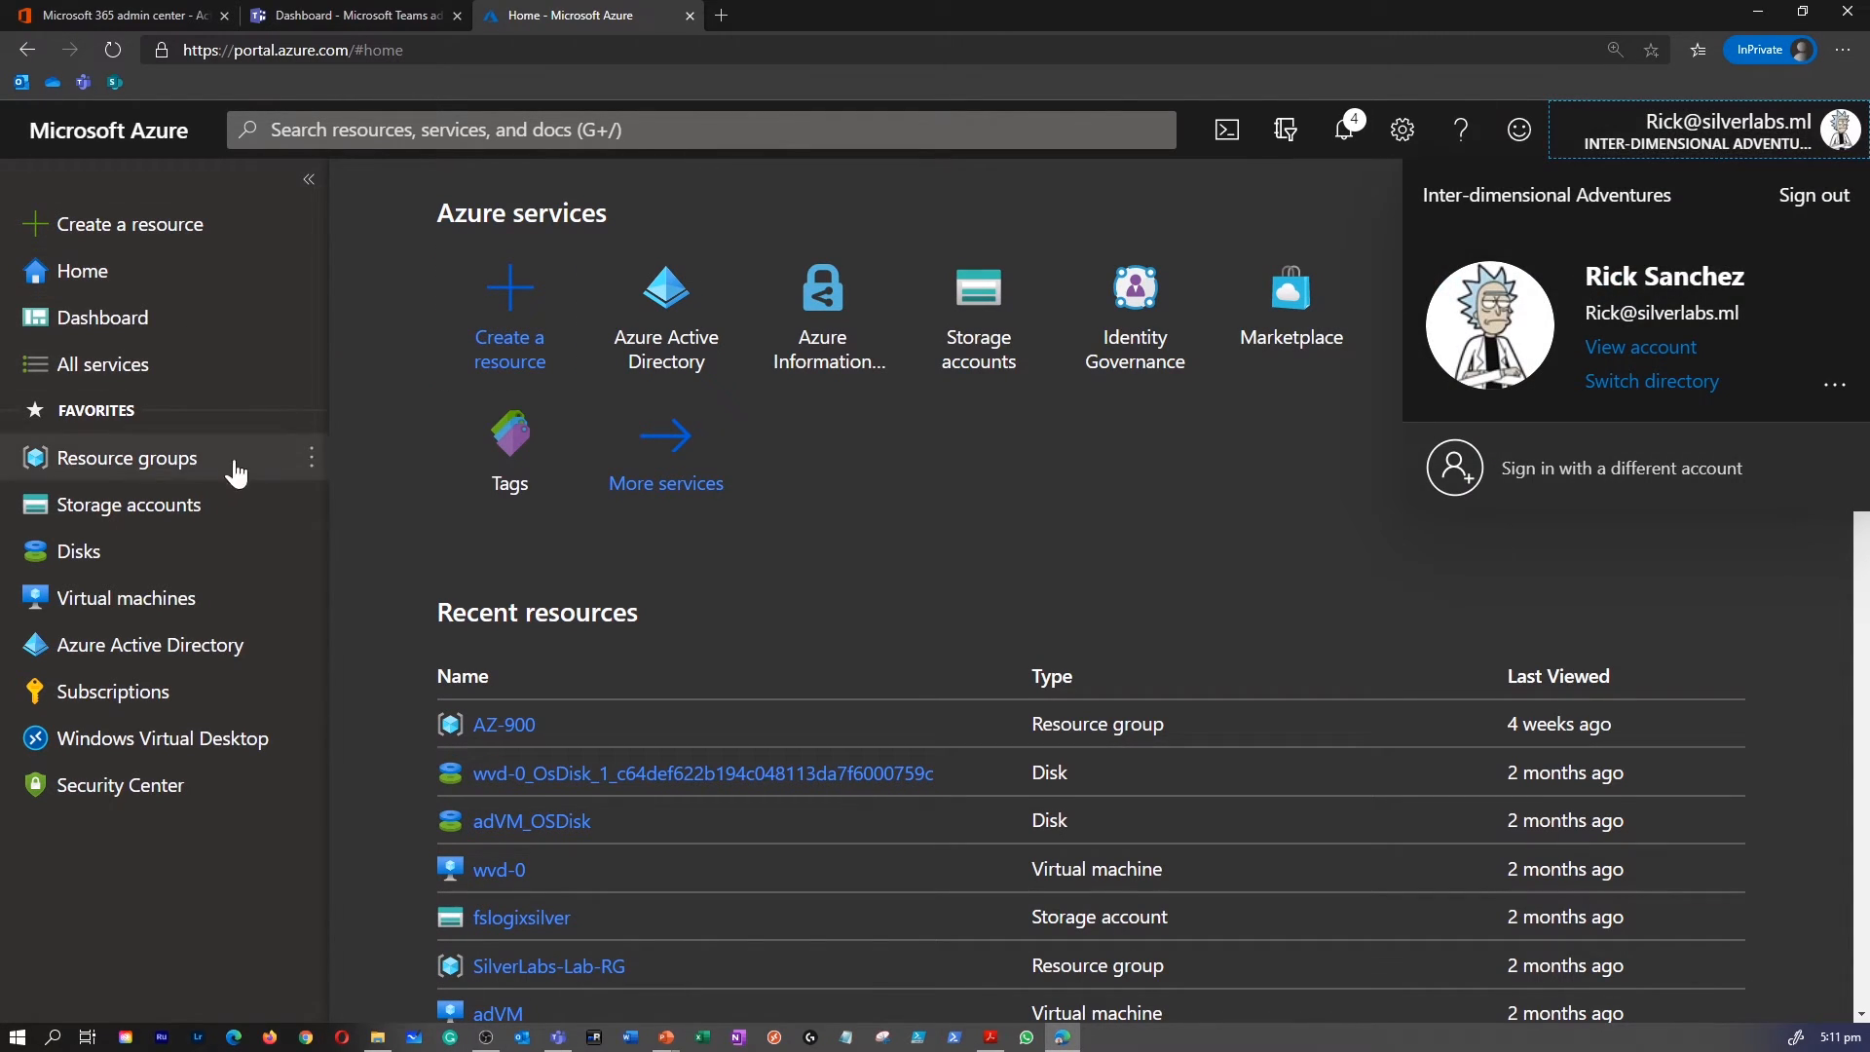
left_click(148, 644)
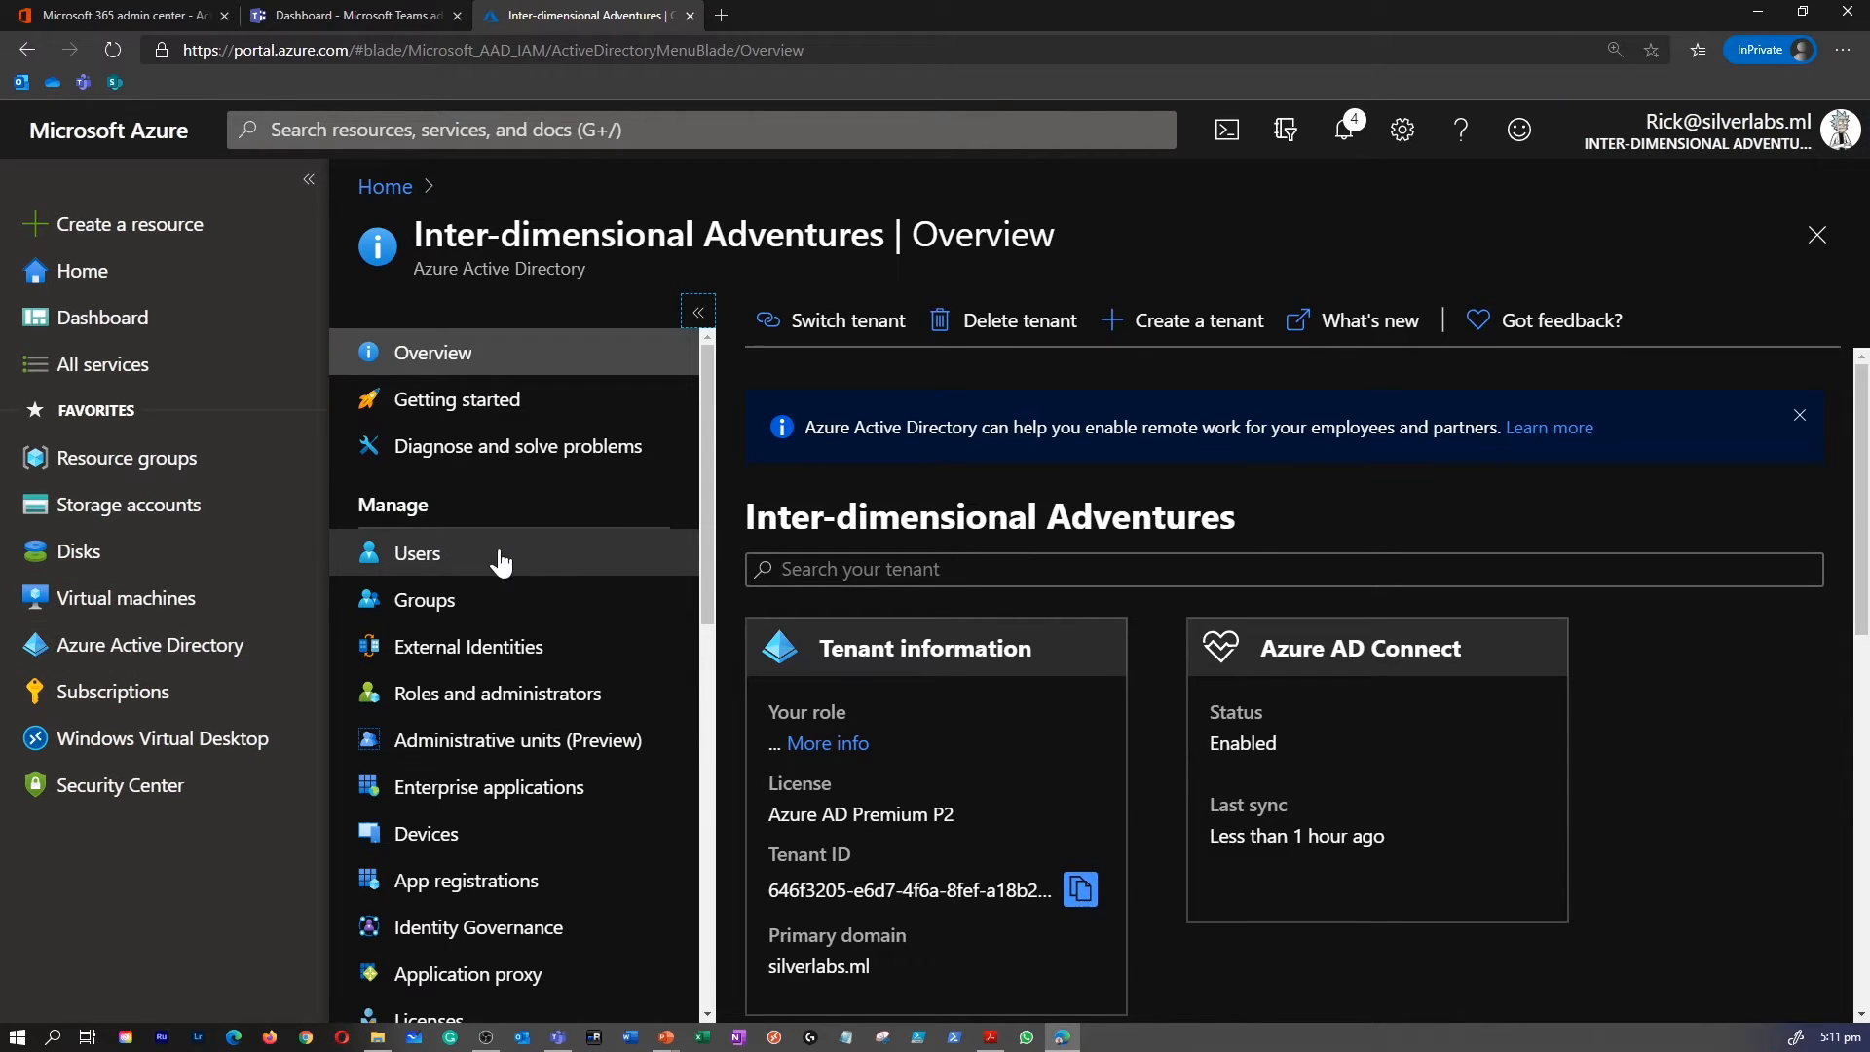
left_click(417, 552)
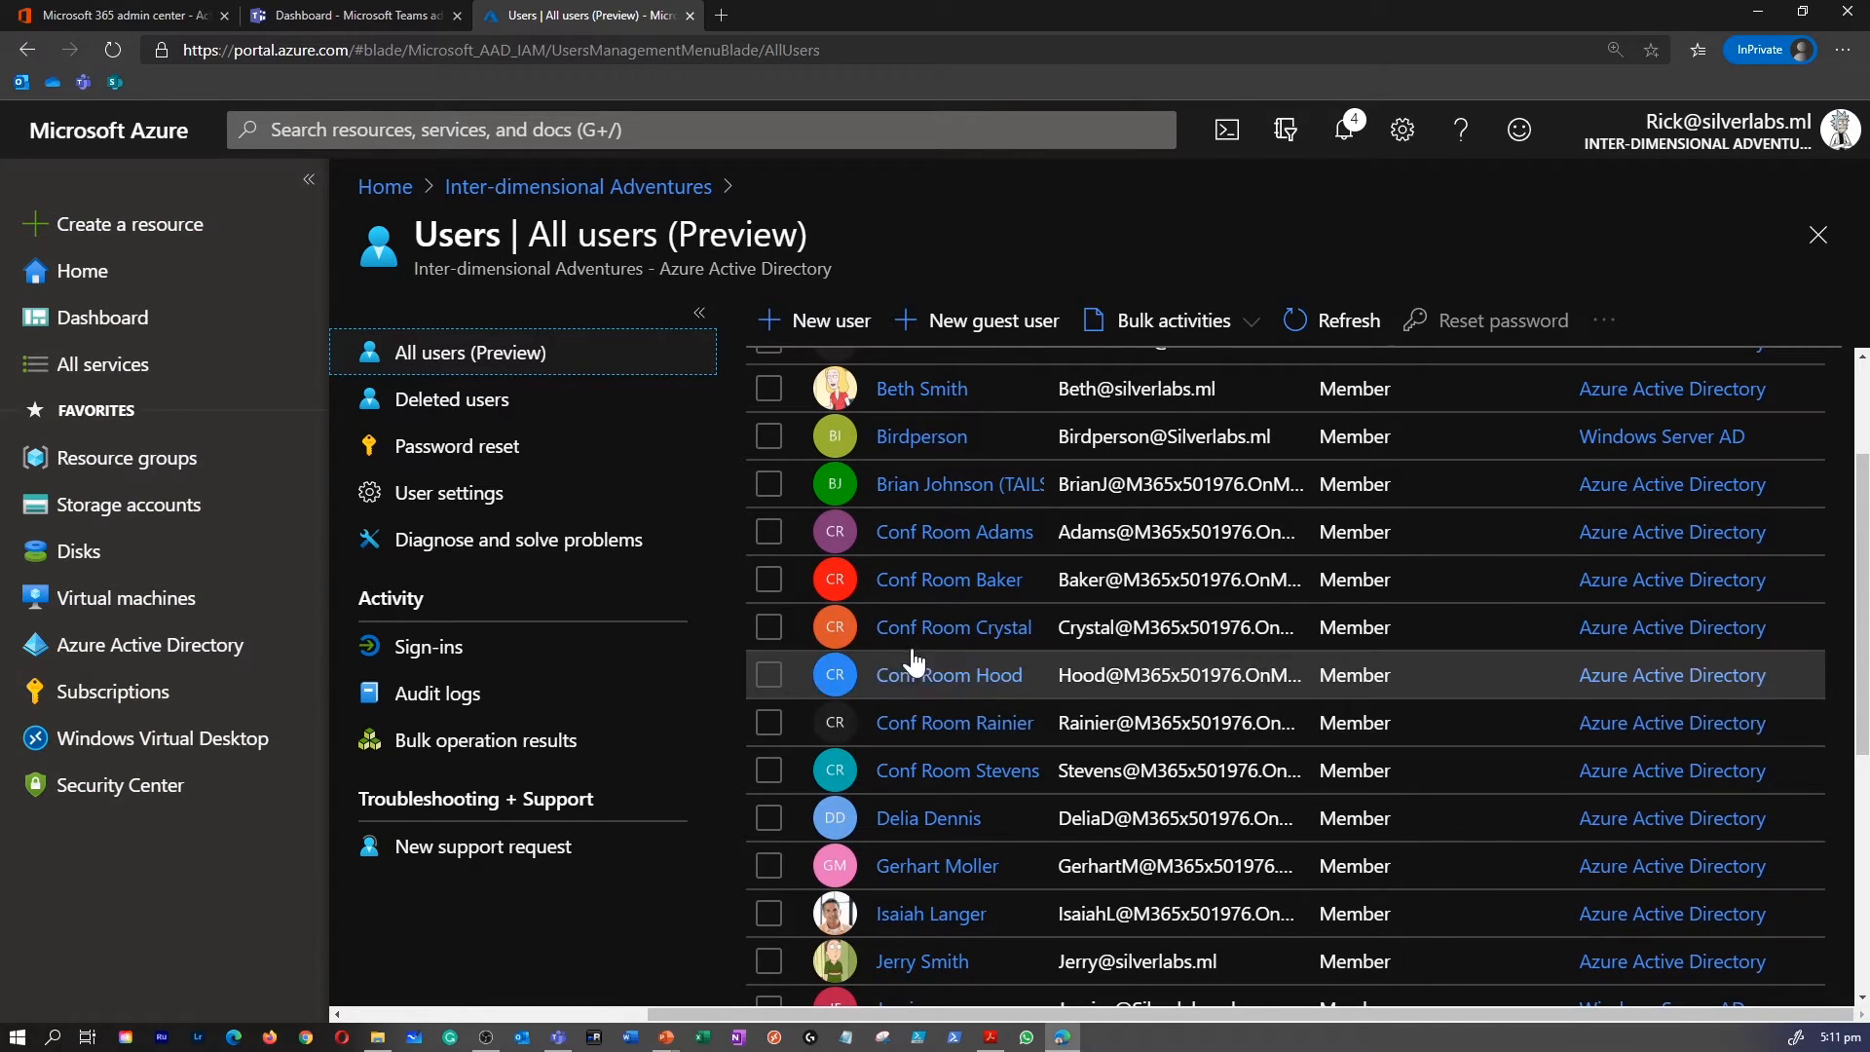
left_click(949, 676)
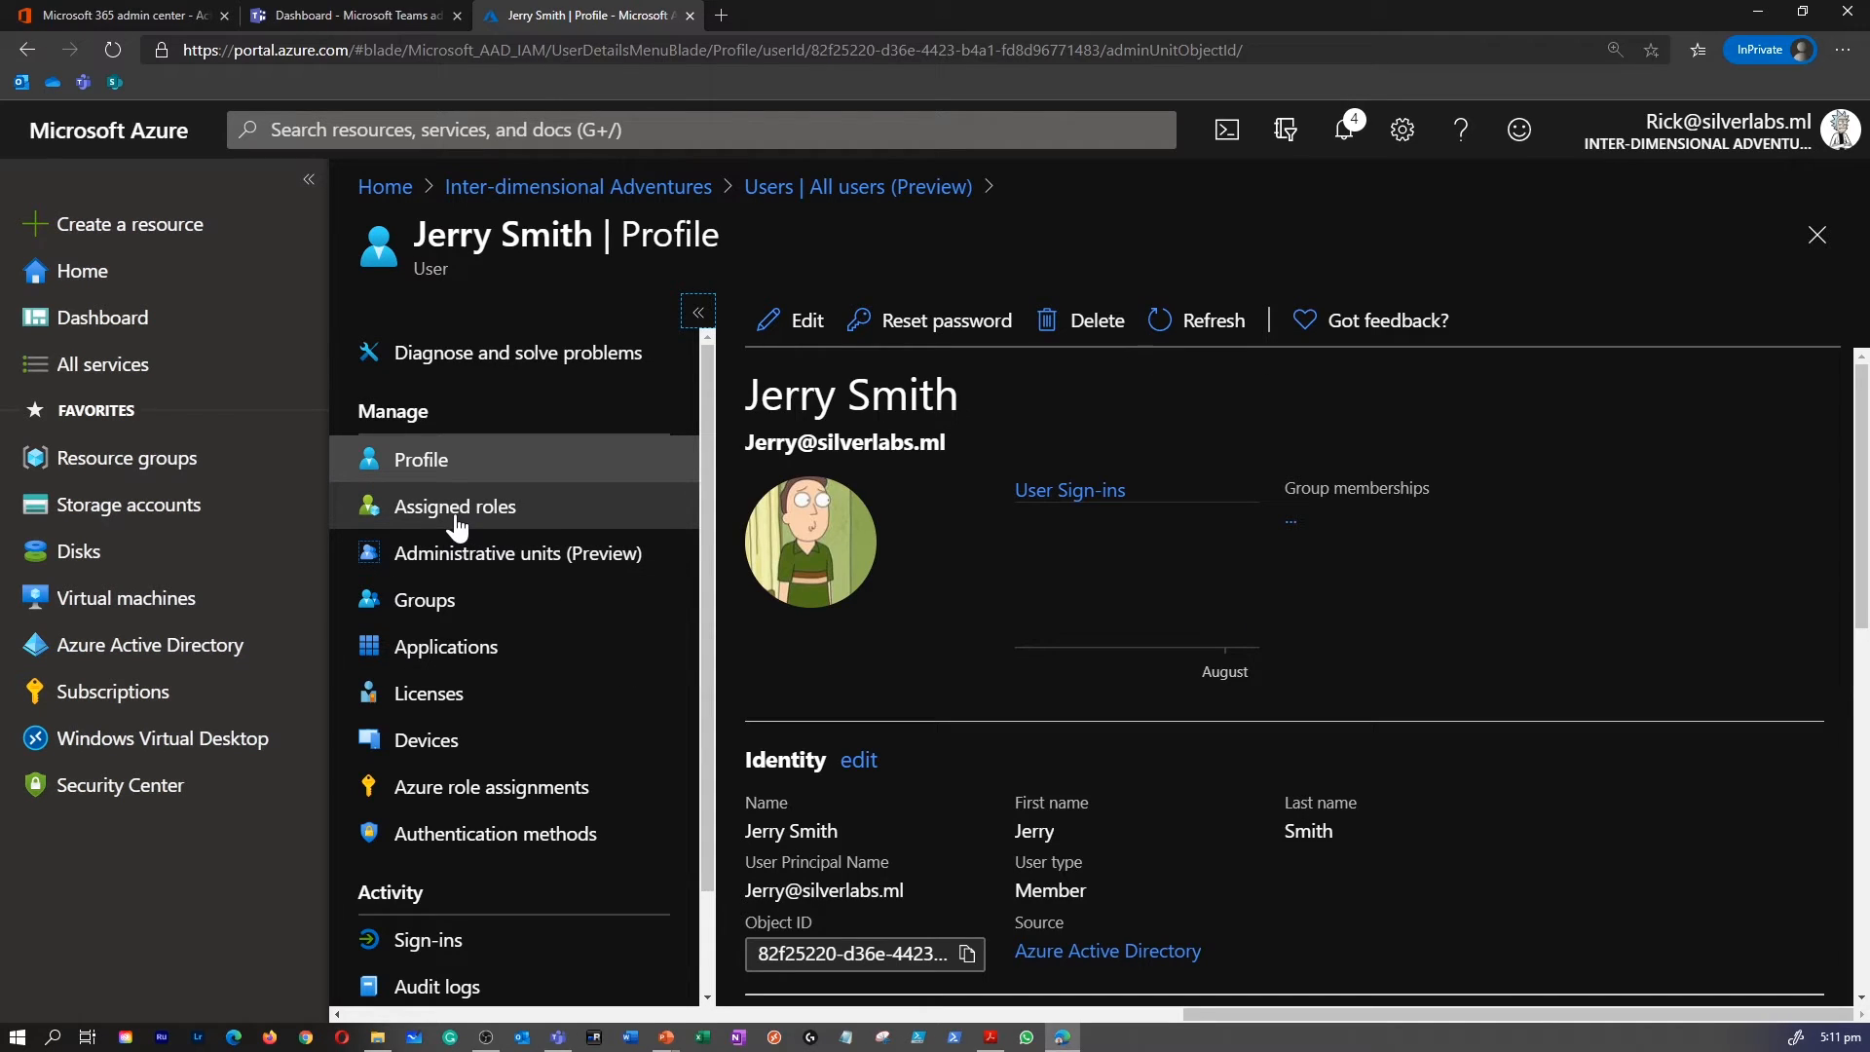
mouse_move(468, 524)
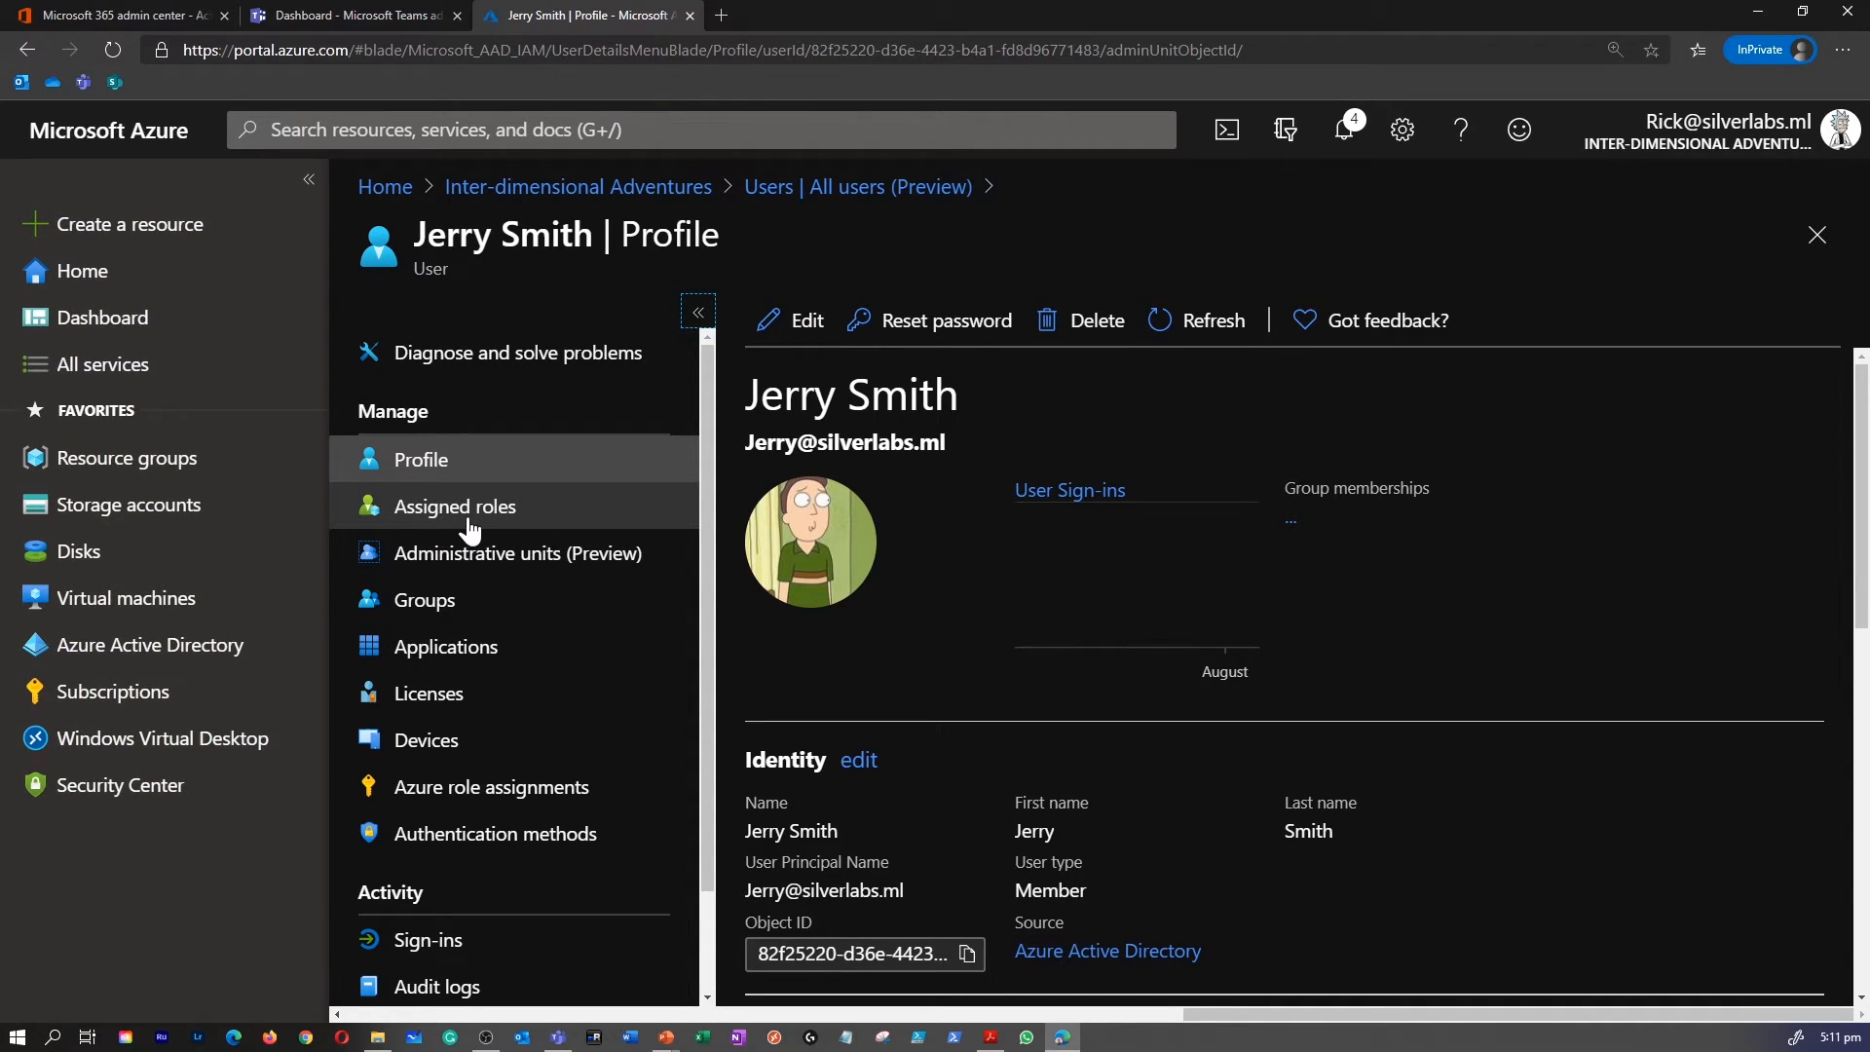
left_click(454, 506)
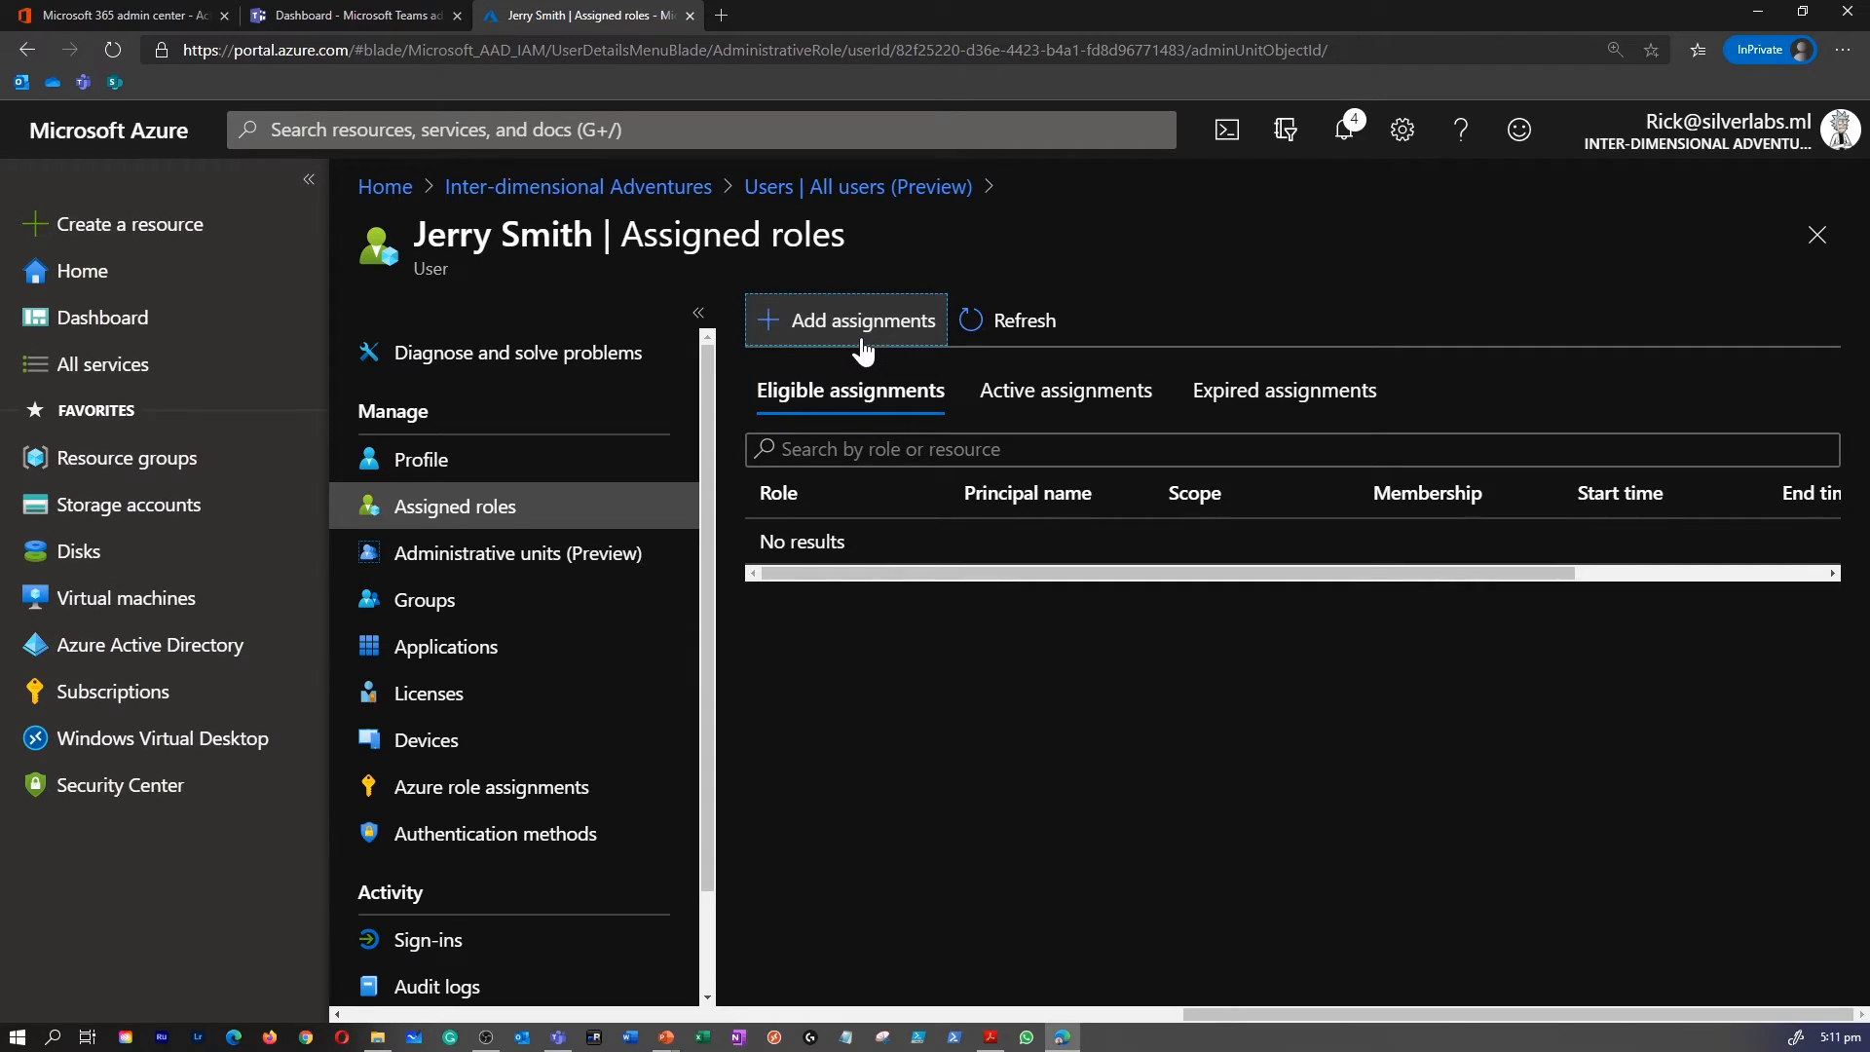
Step: Add an assignment, search 'tea' and choose Teams Service Administrator, continuing to settings
left_click(861, 320)
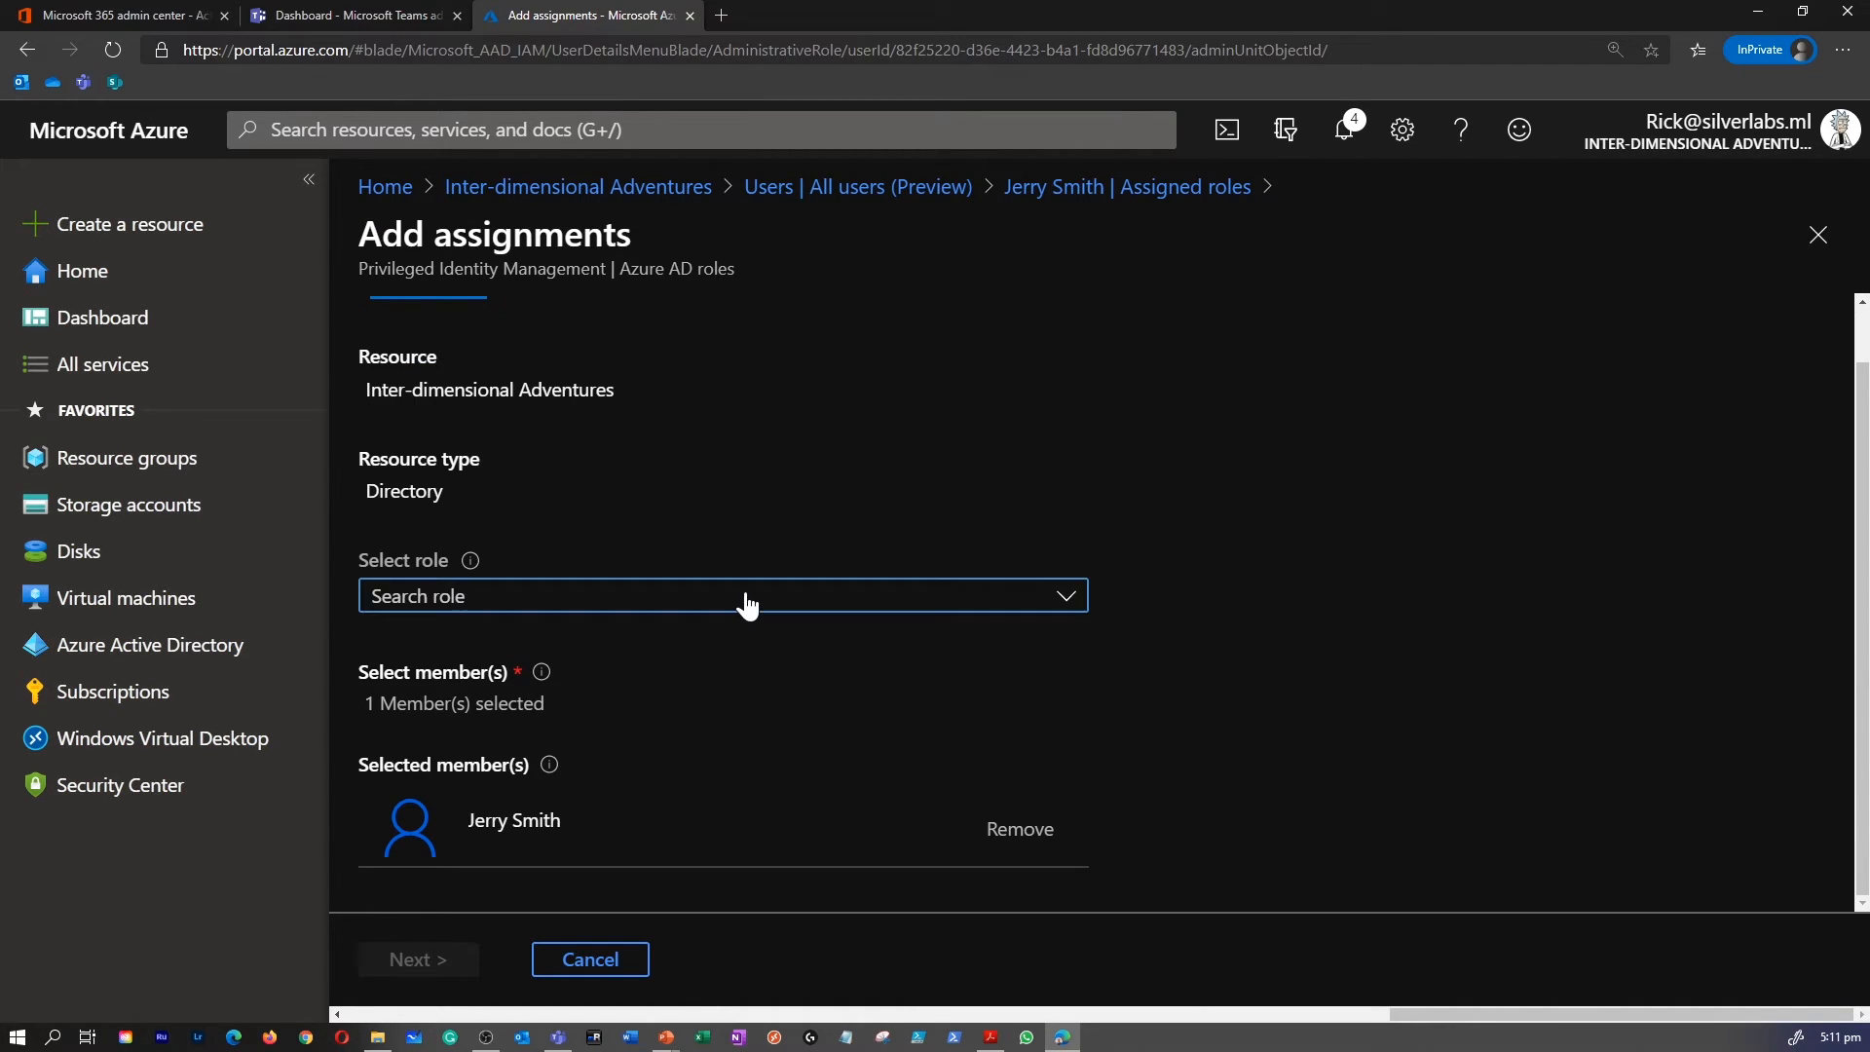
left_click(722, 596)
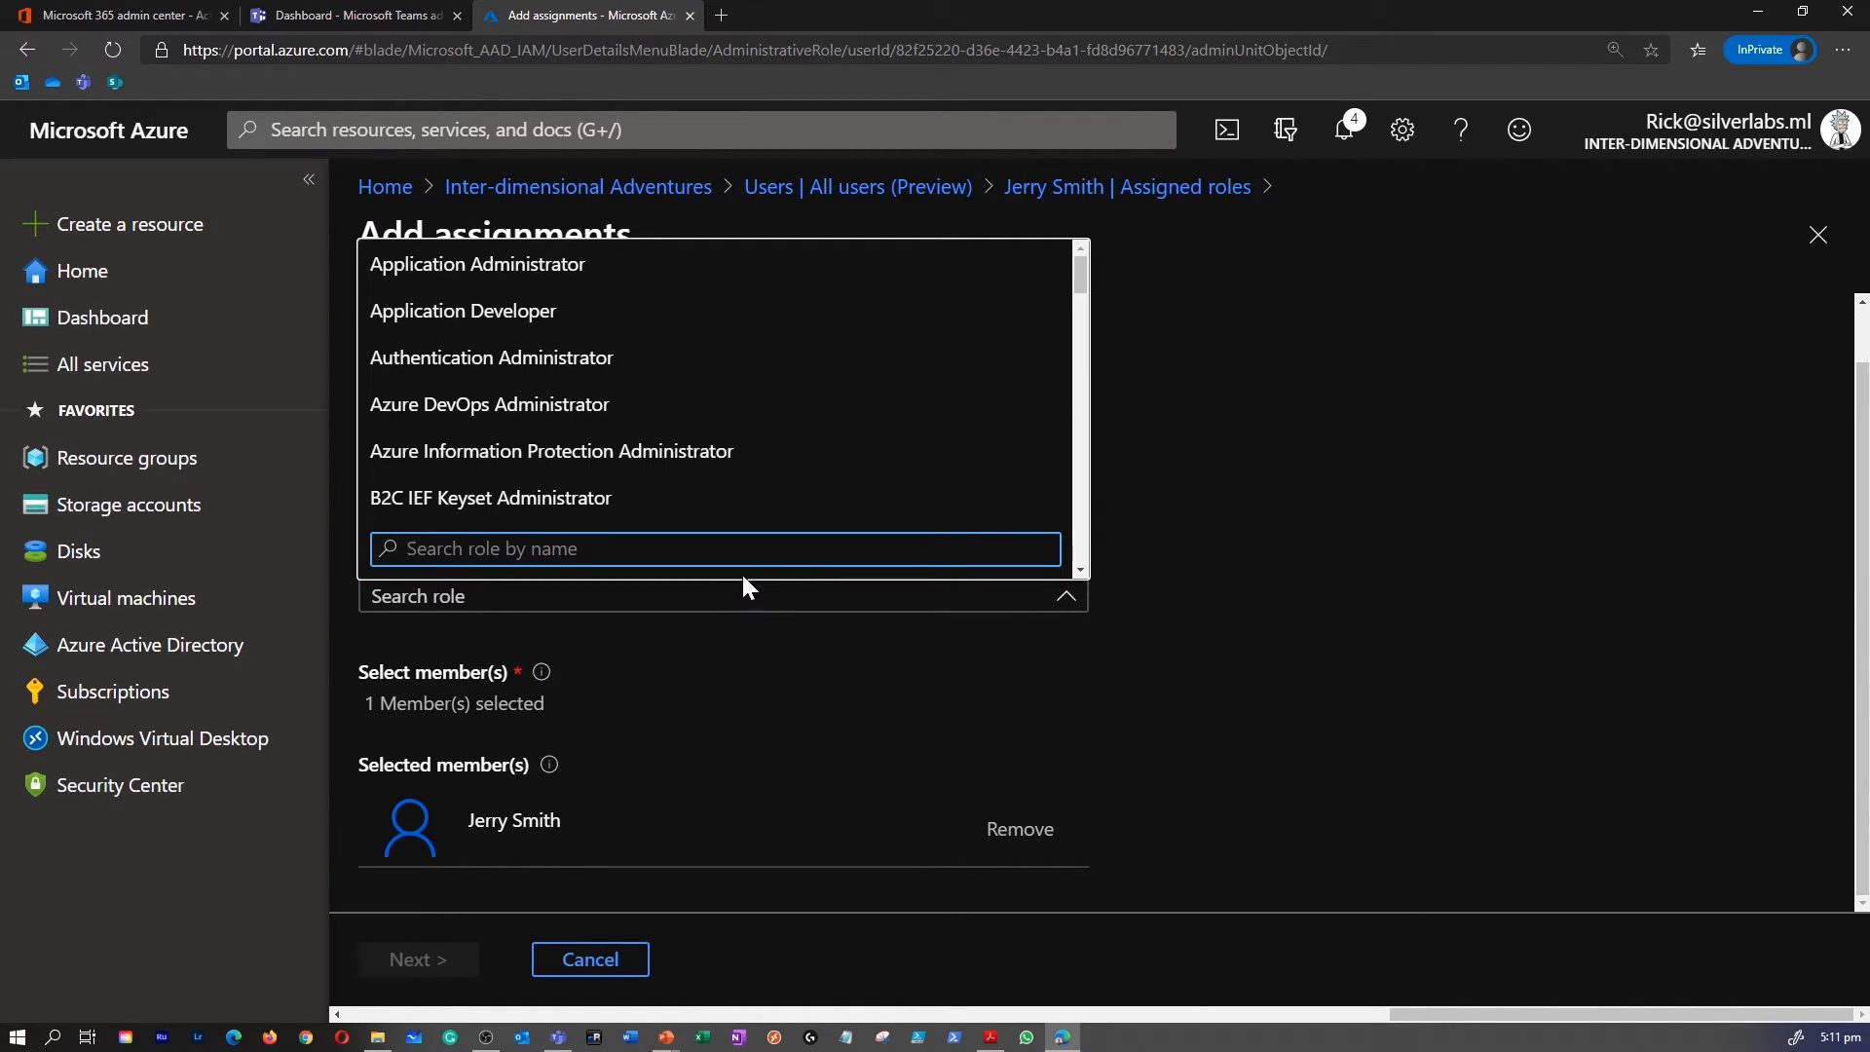
type("teams")
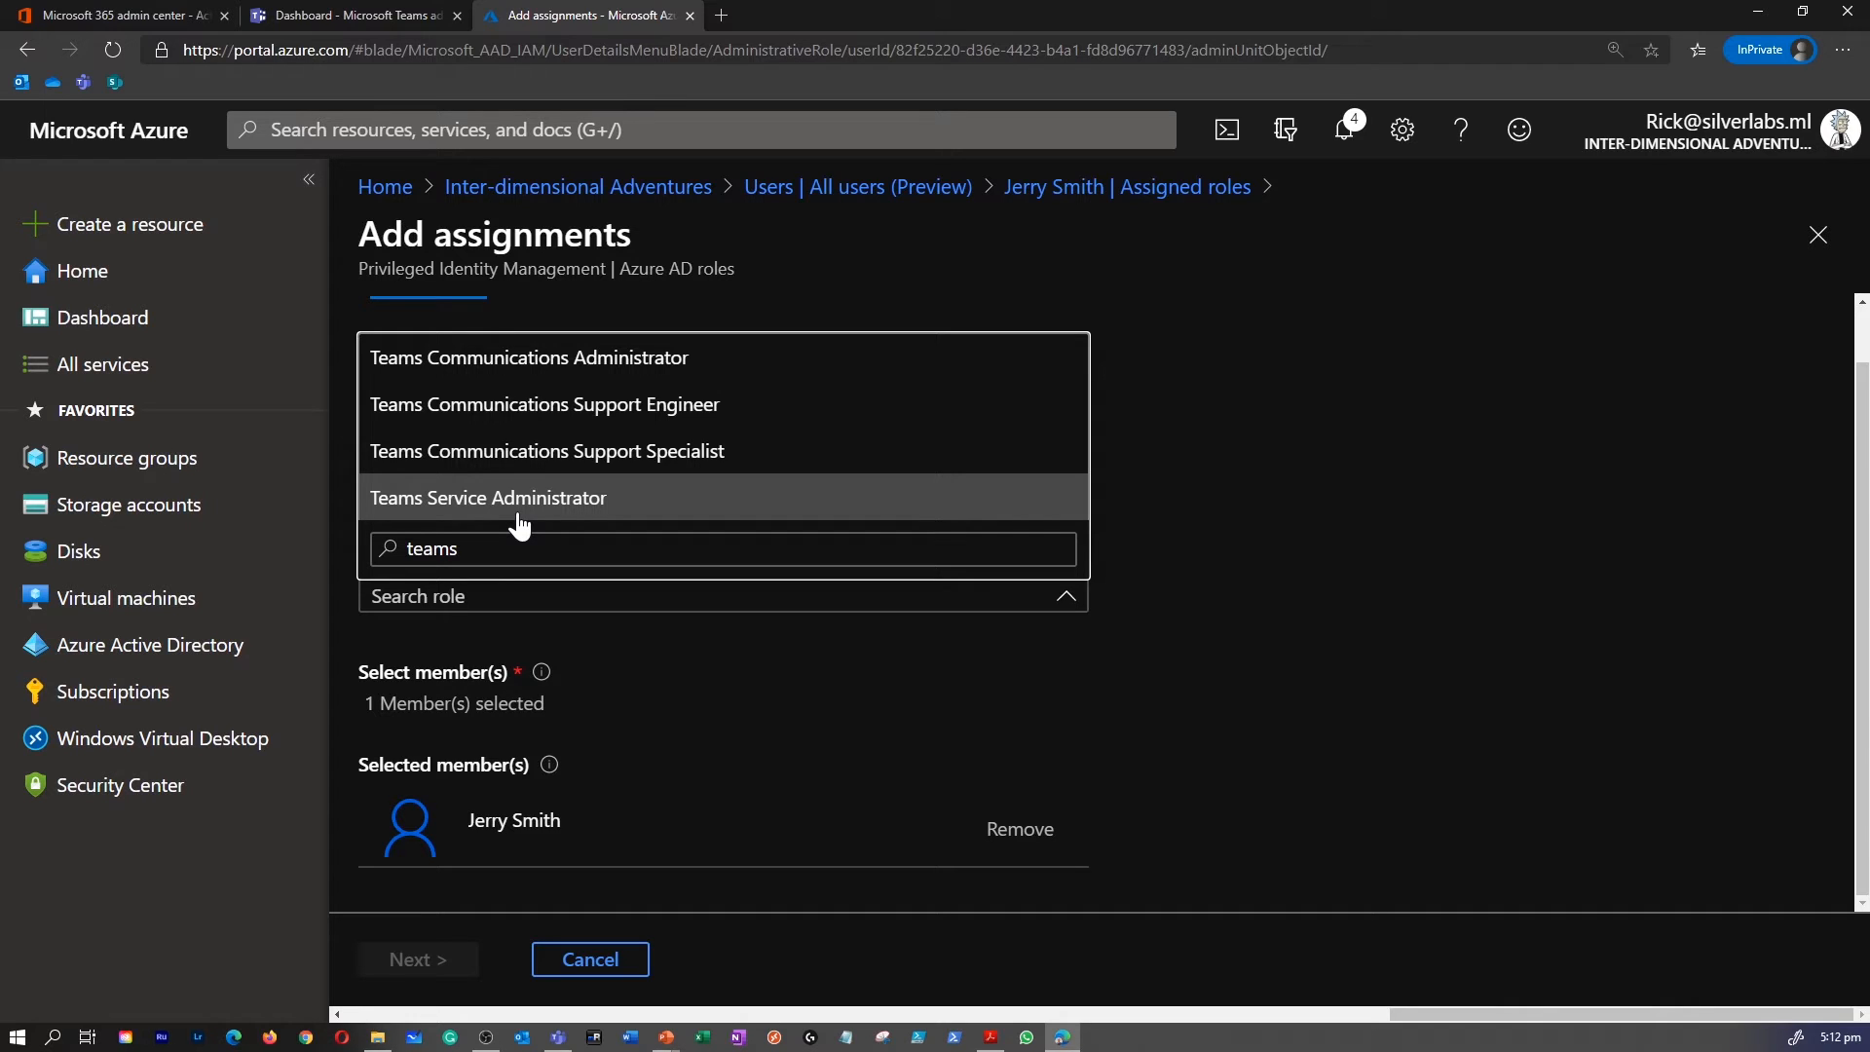
left_click(487, 497)
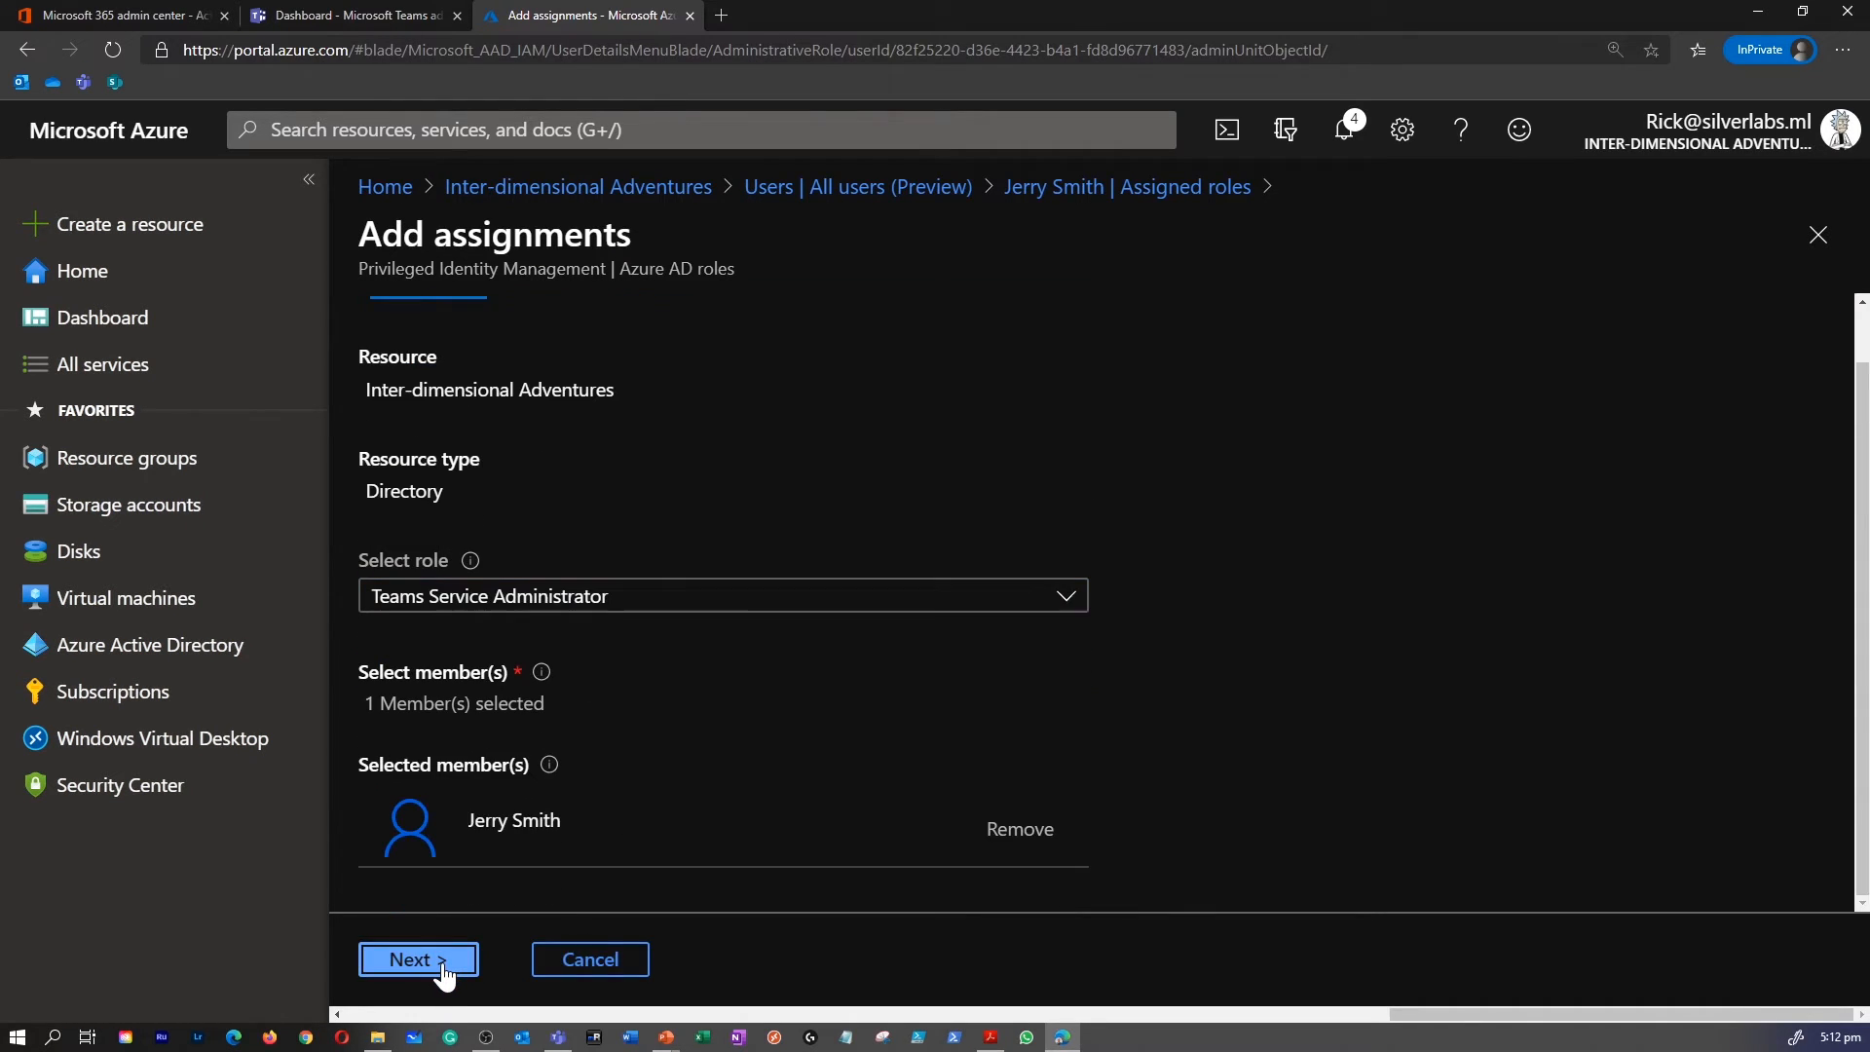
left_click(417, 958)
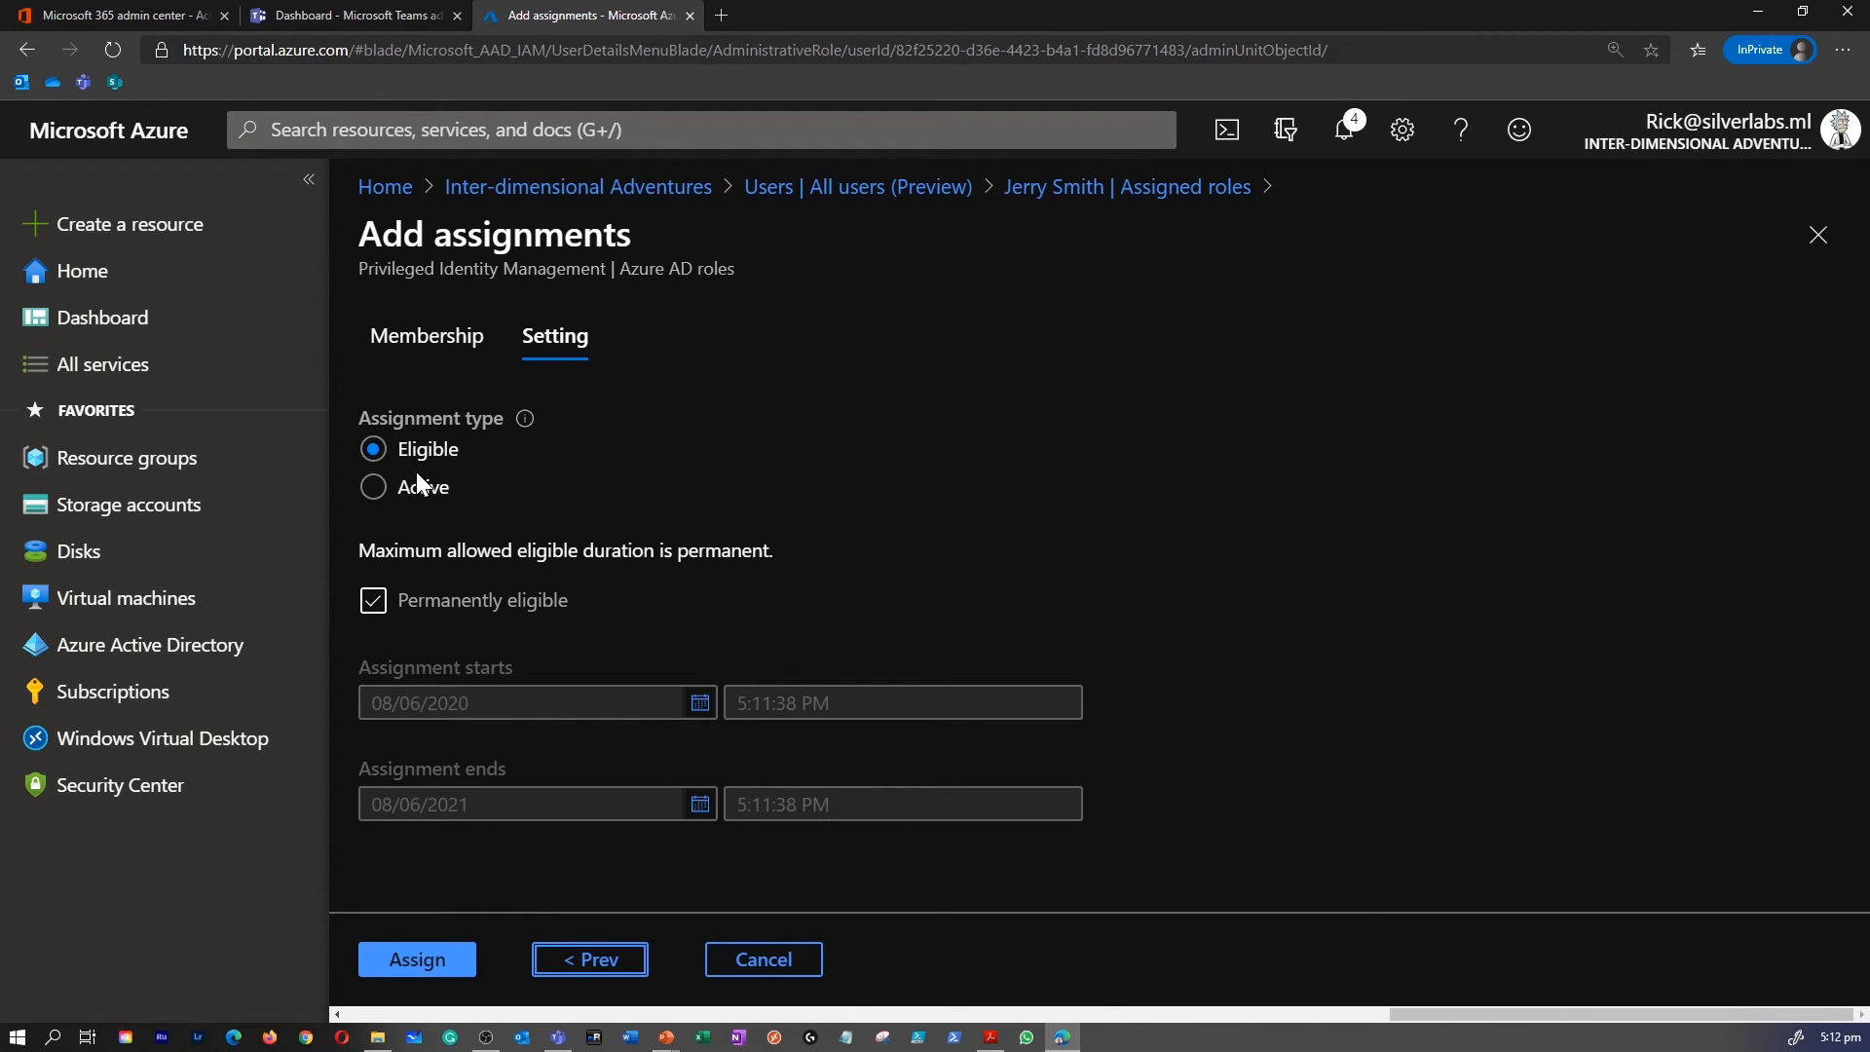
mouse_move(966, 310)
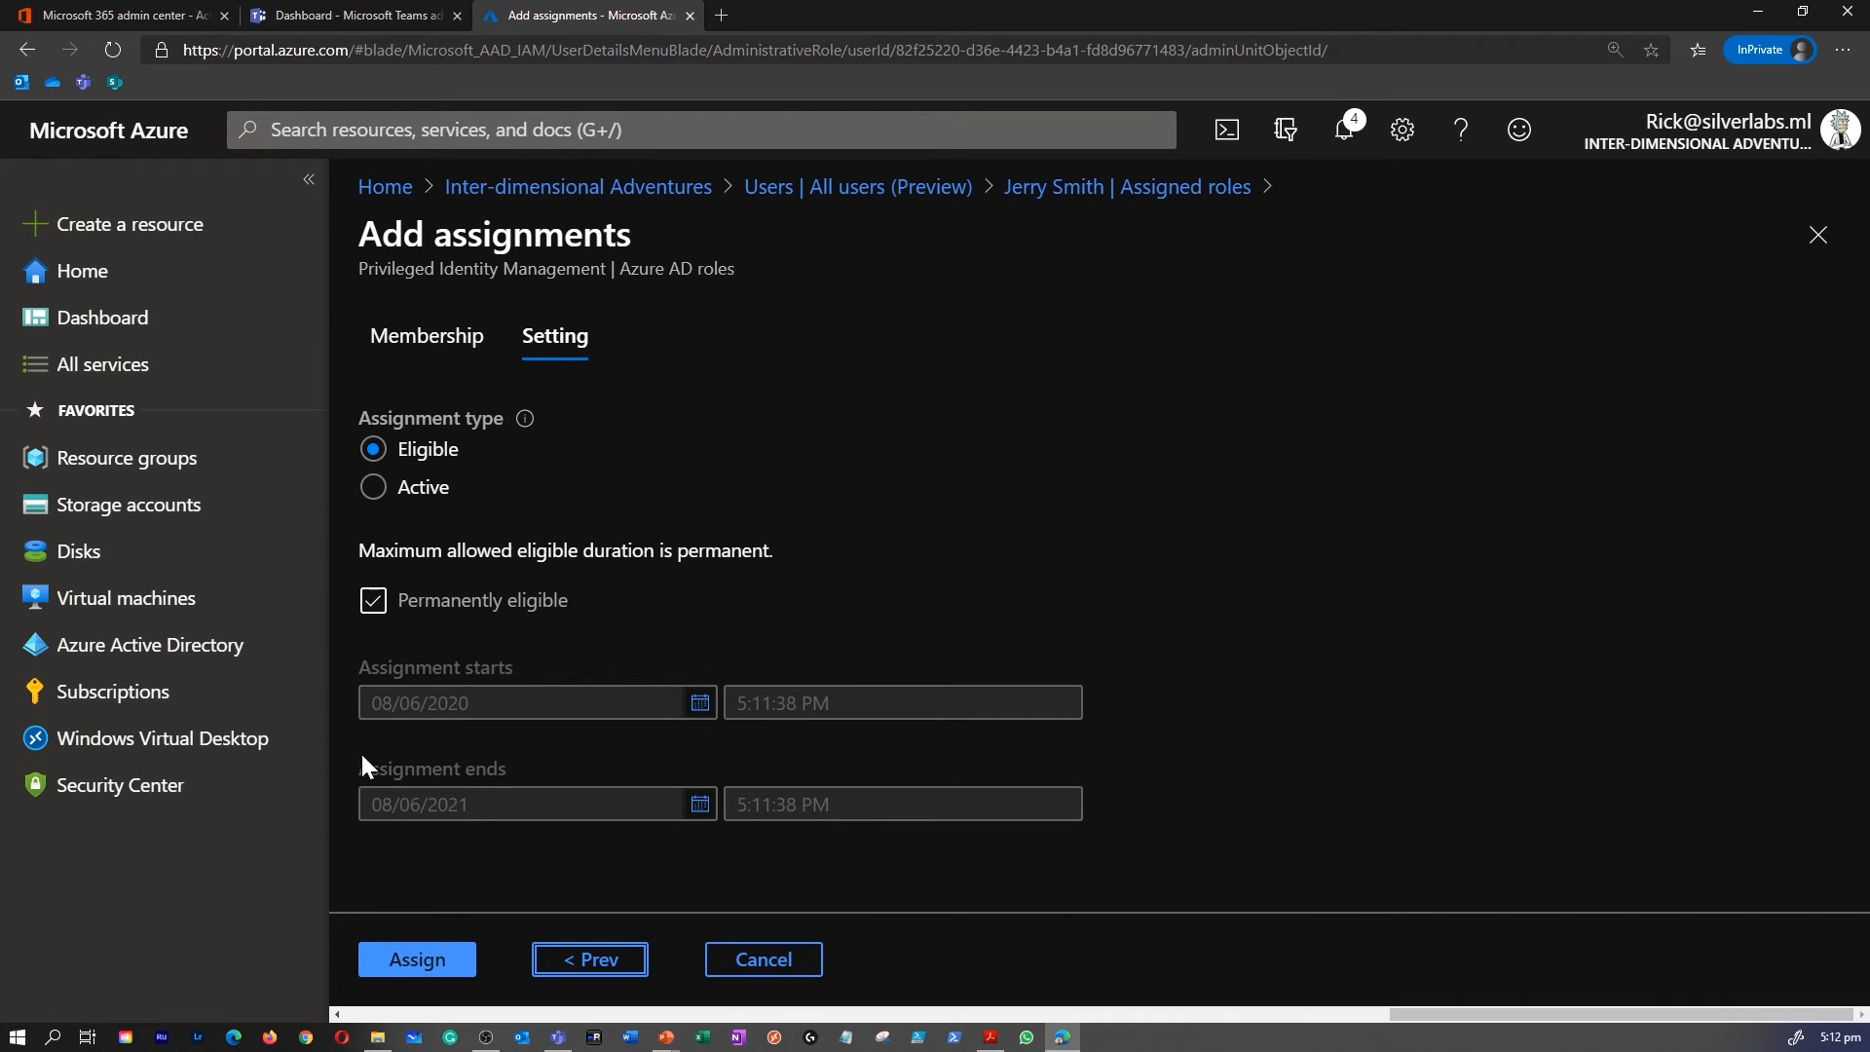
mouse_move(686, 676)
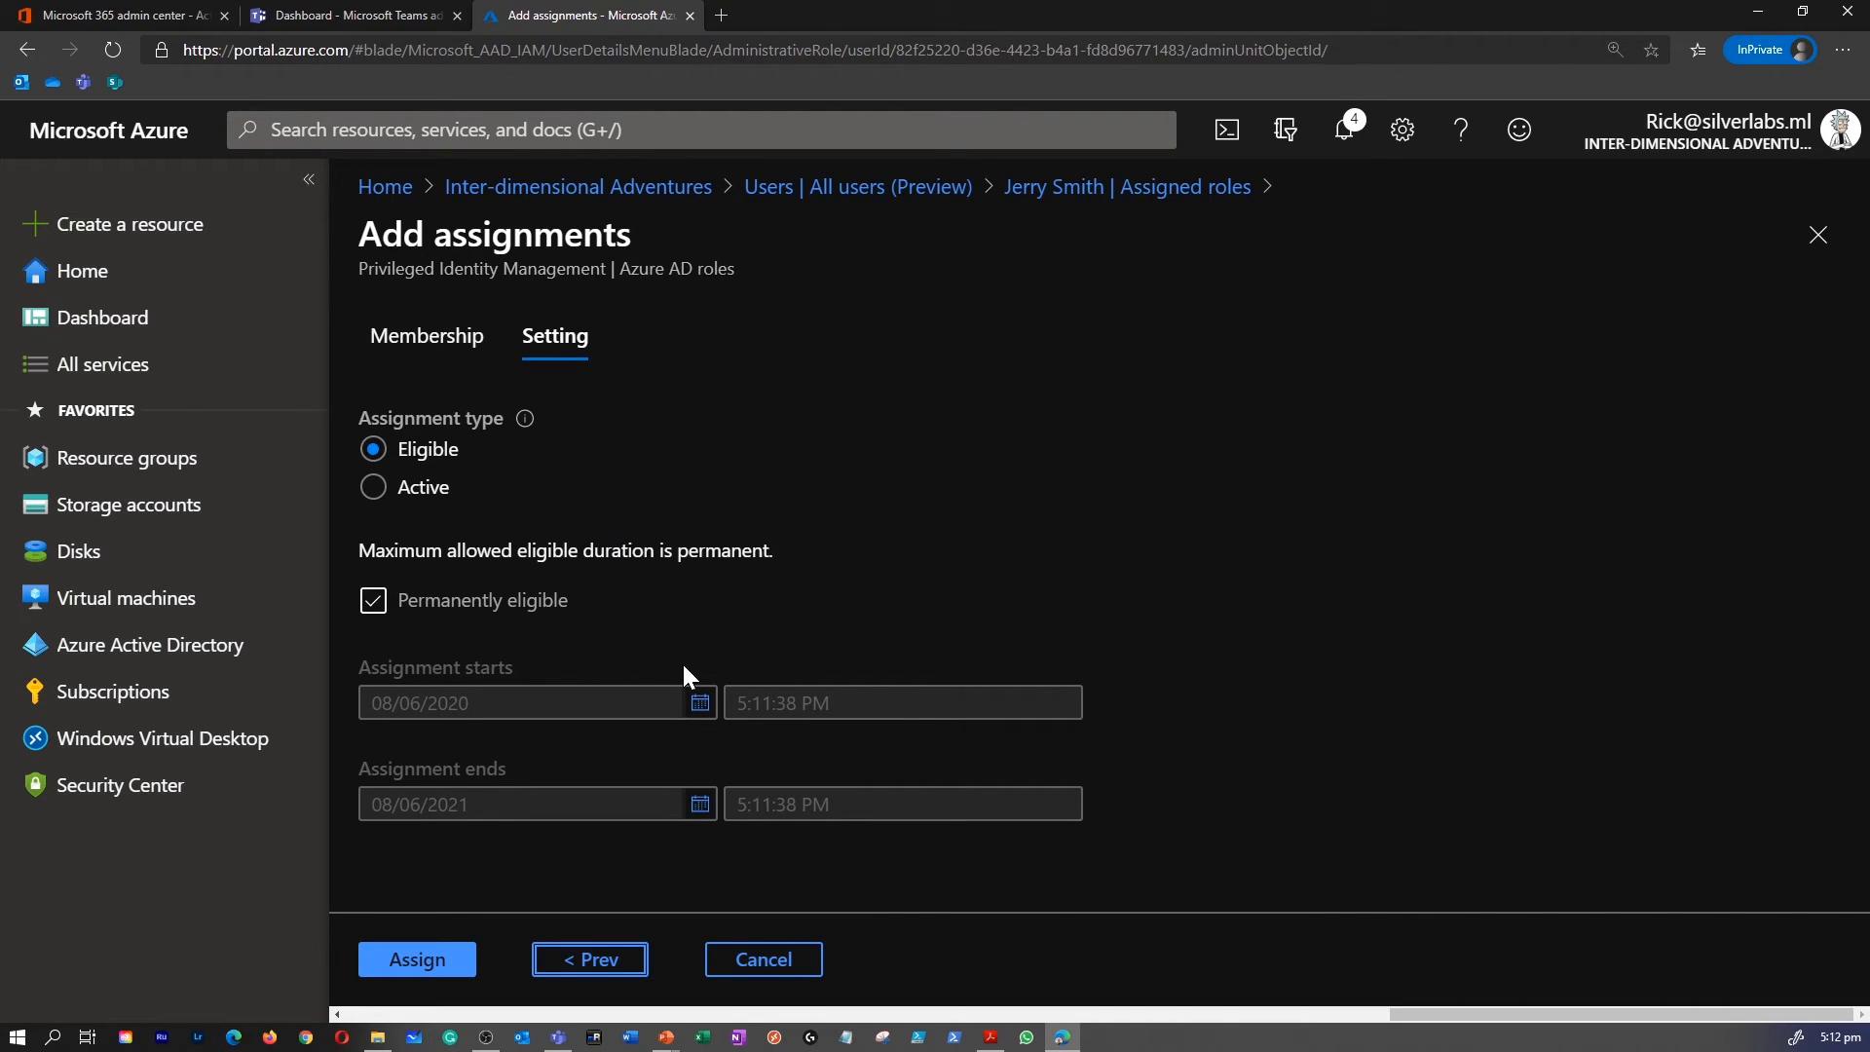
mouse_move(1361, 960)
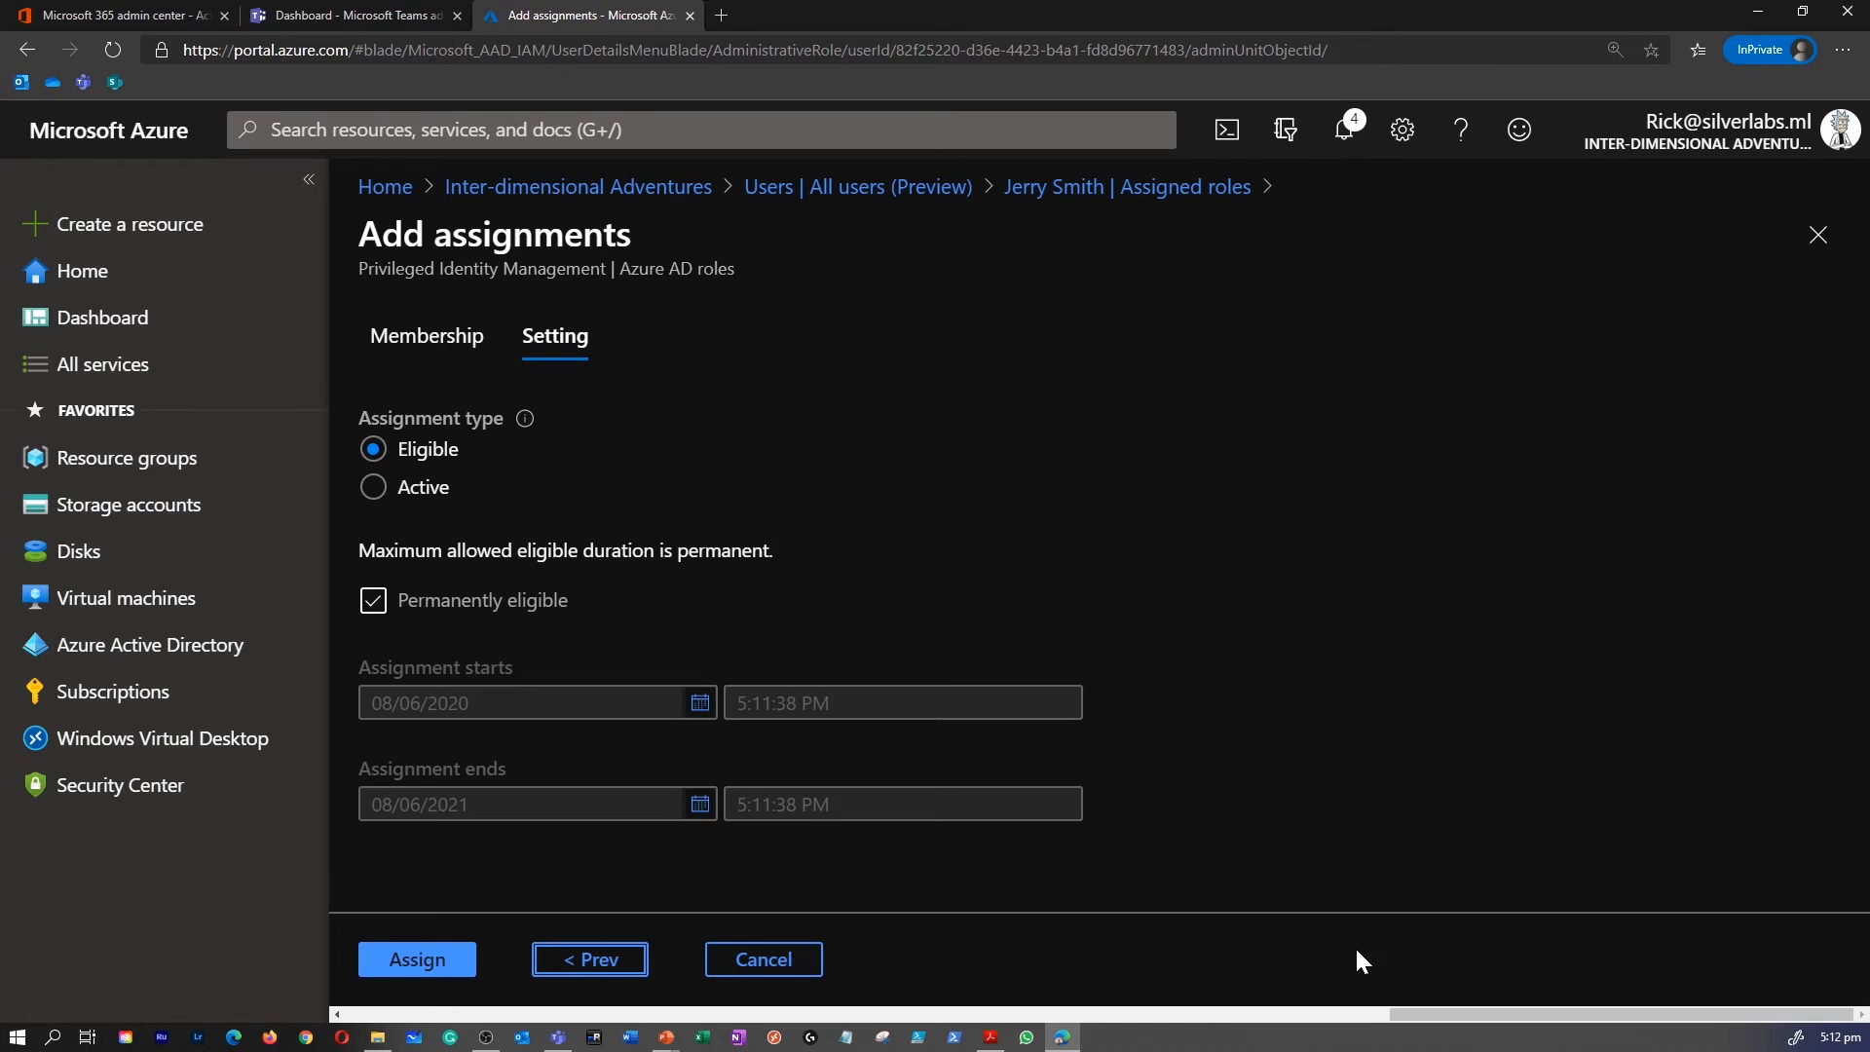